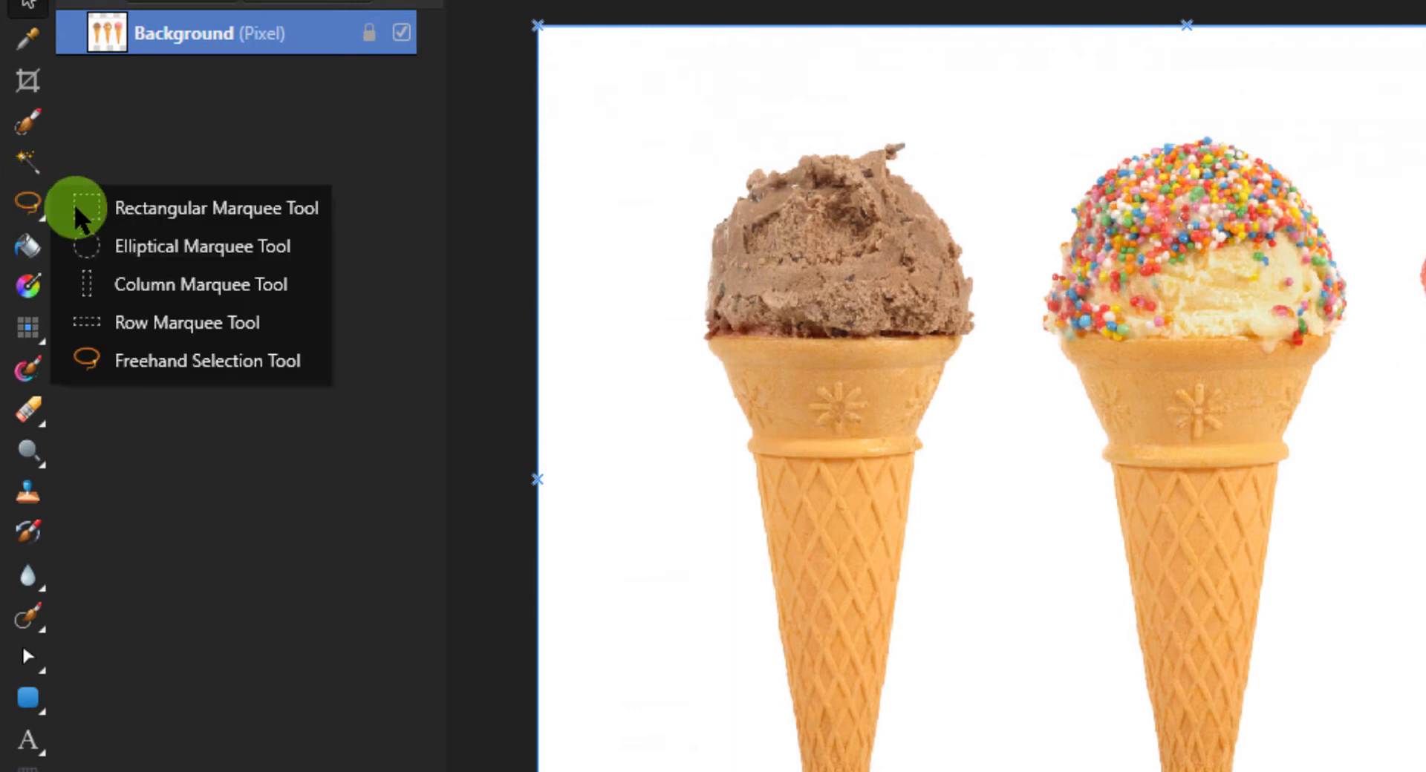
With the Rectangular Marquee Tool, position a rectangle around the middle sprinkle-topped cone.
left_click(216, 208)
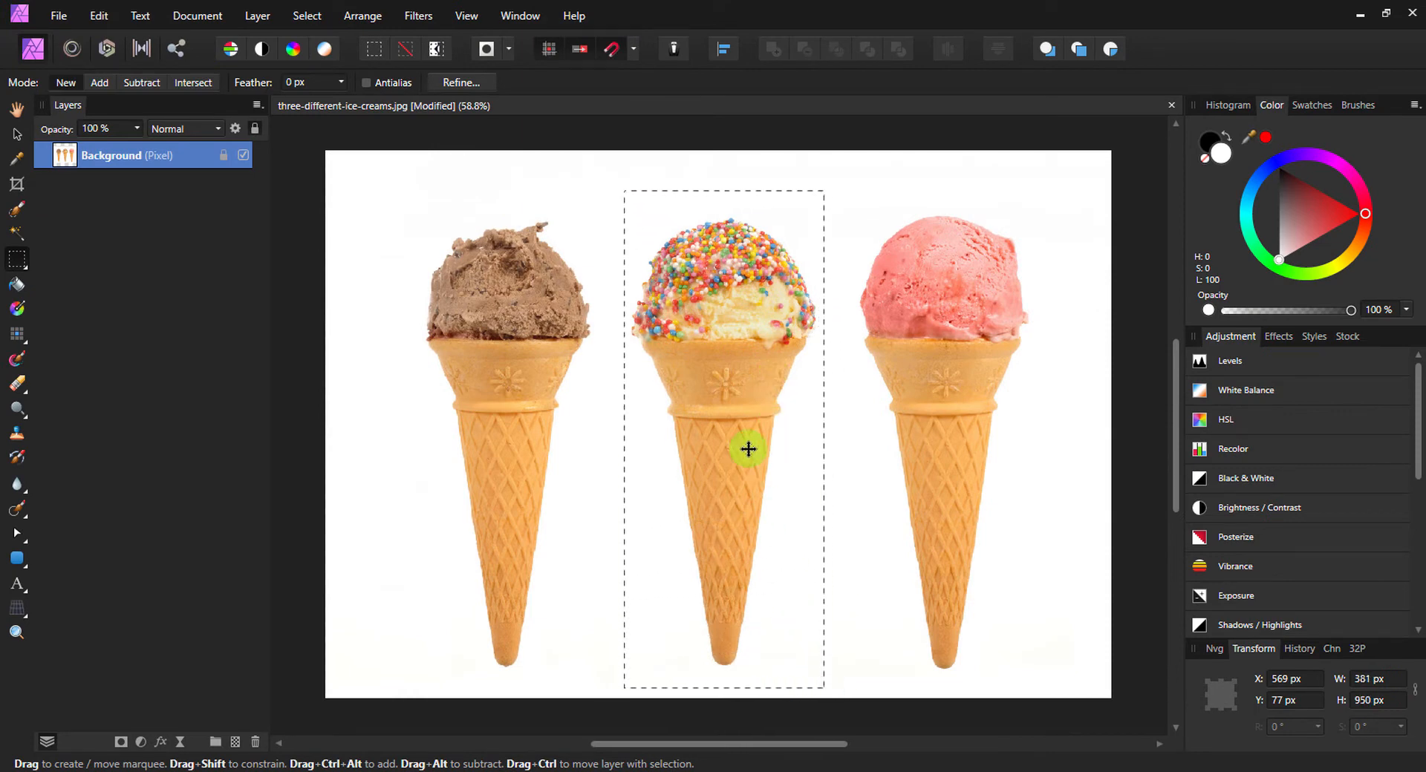
mouse_move(737, 438)
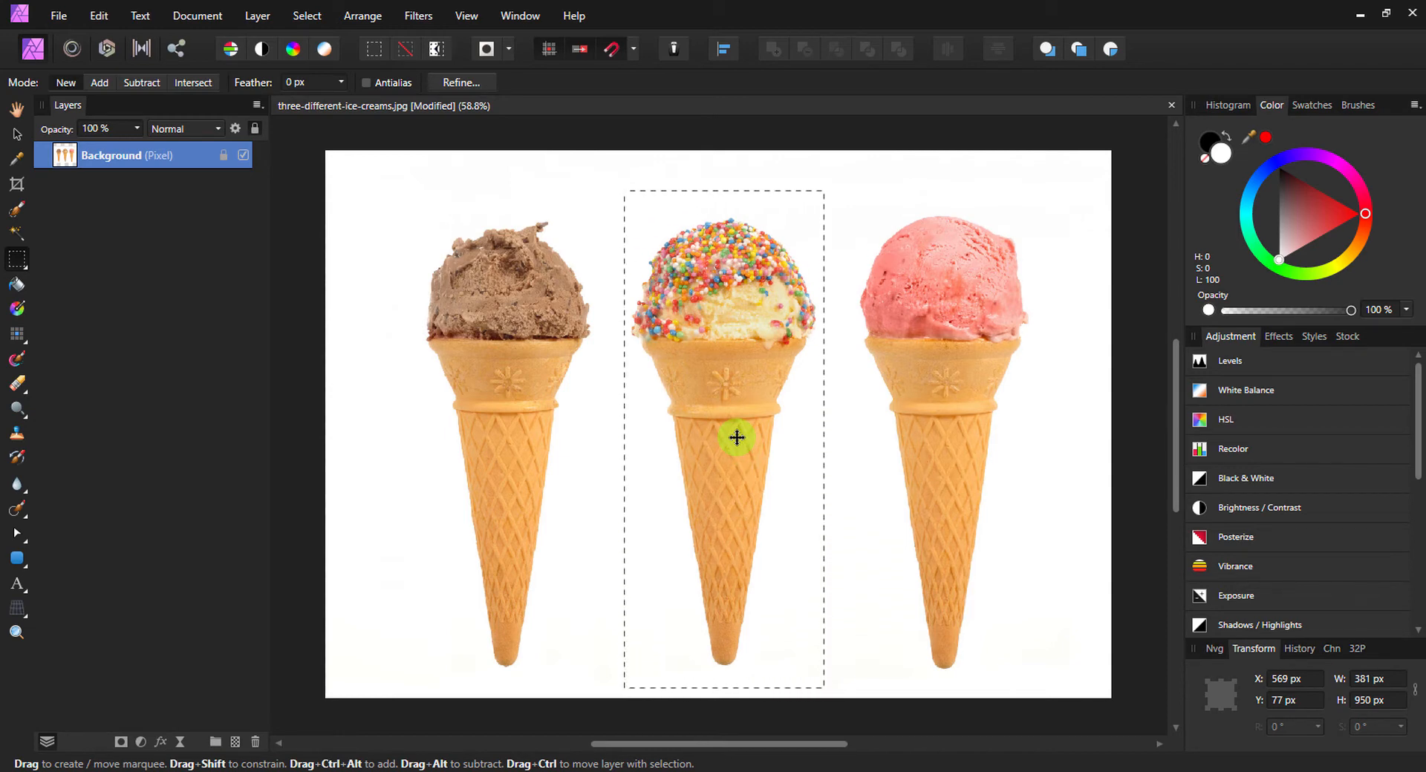
left_click_drag(737, 438, 675, 437)
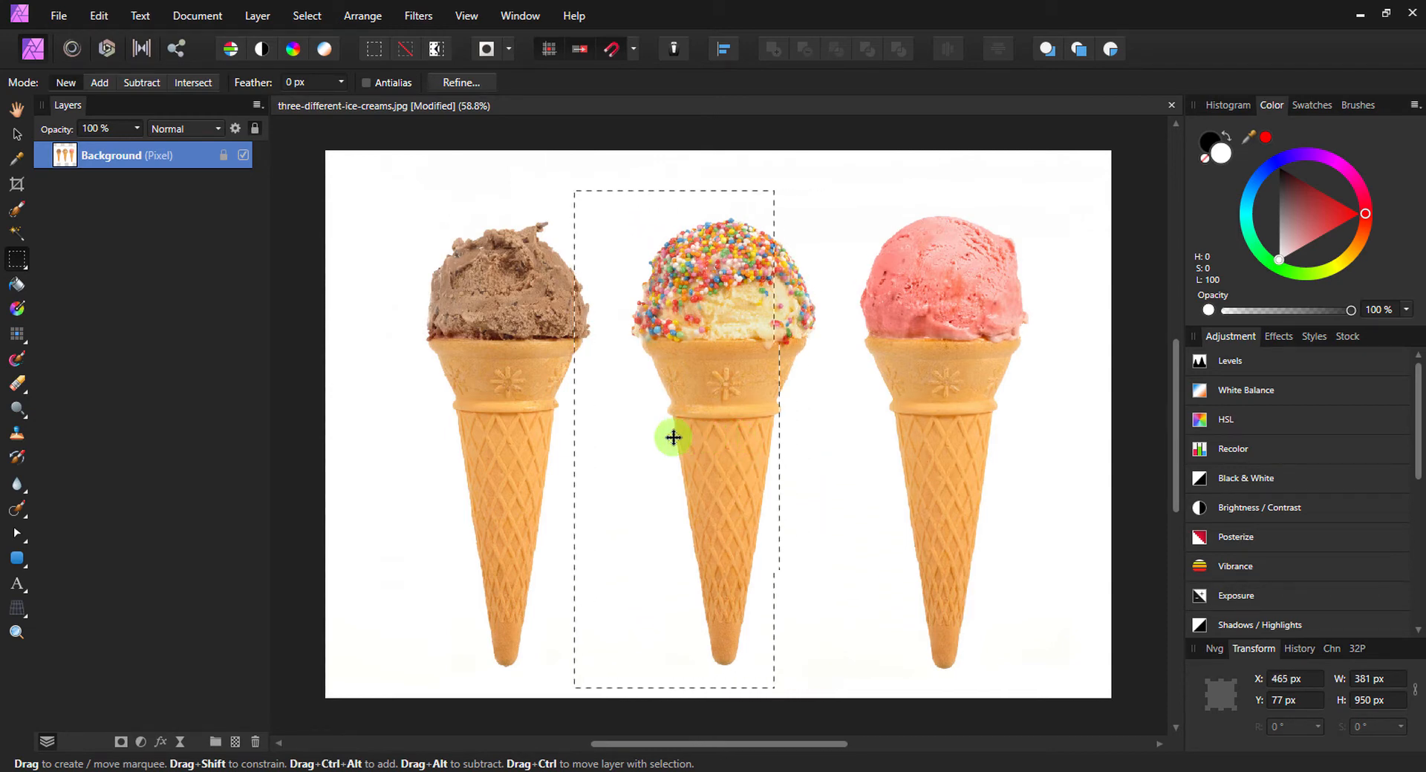
left_click_drag(674, 437, 517, 429)
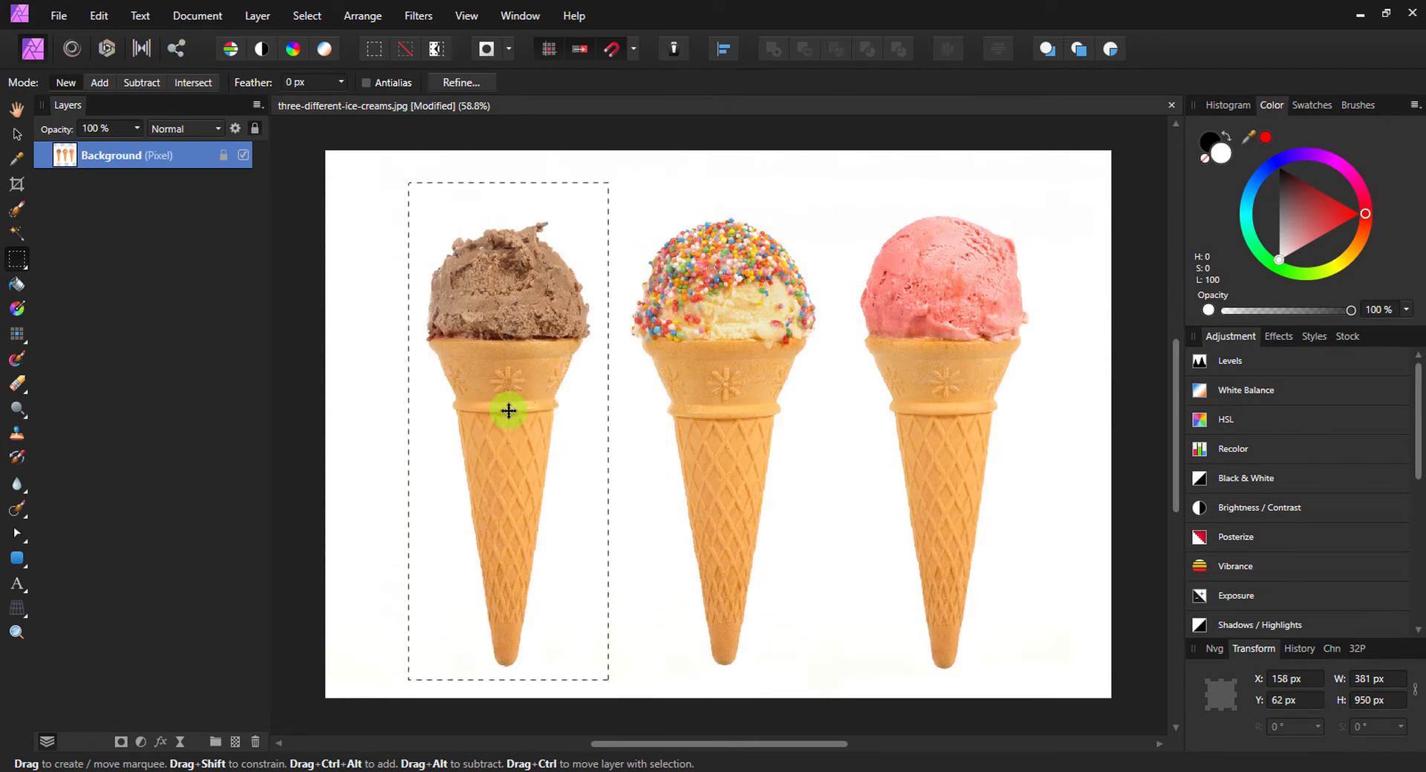
left_click_drag(508, 411, 850, 410)
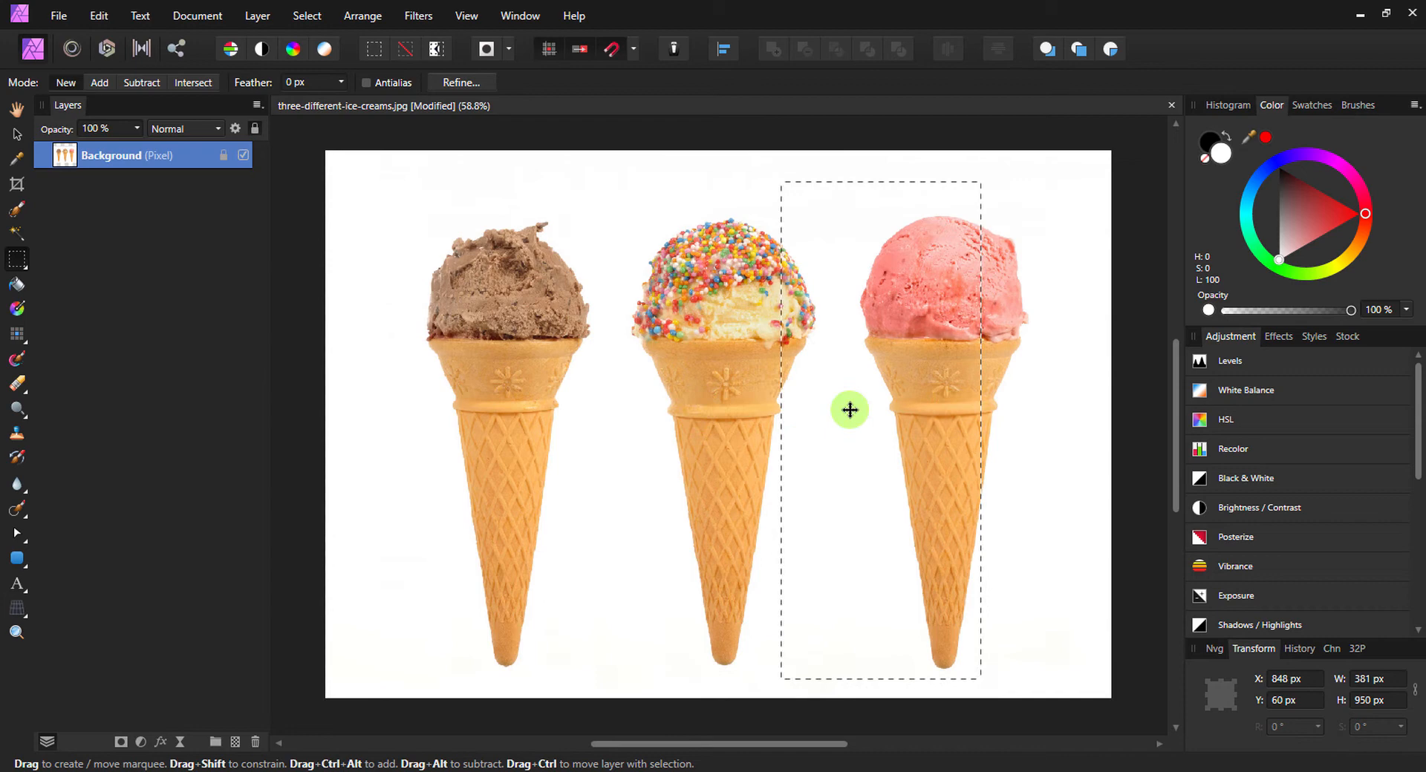
left_click_drag(851, 409, 718, 381)
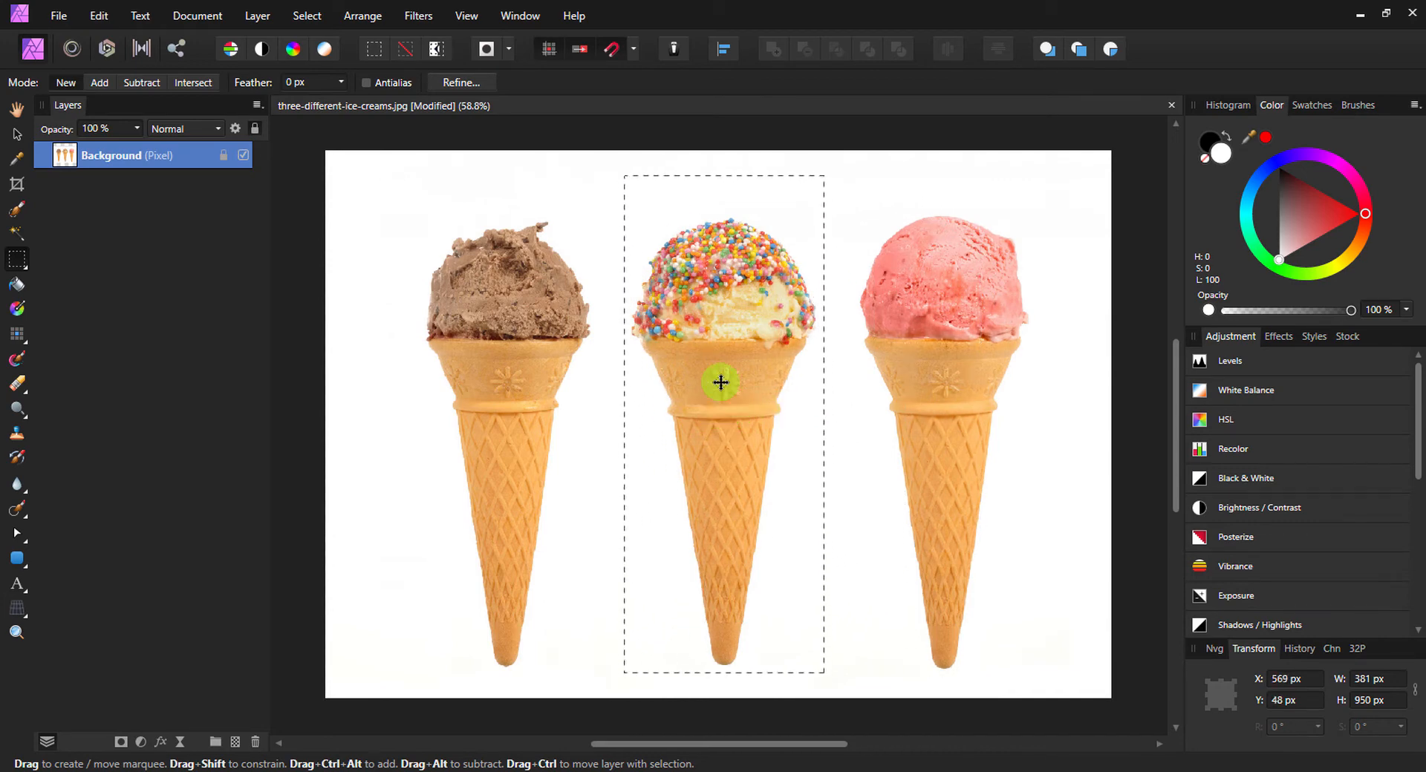
left_click(16, 259)
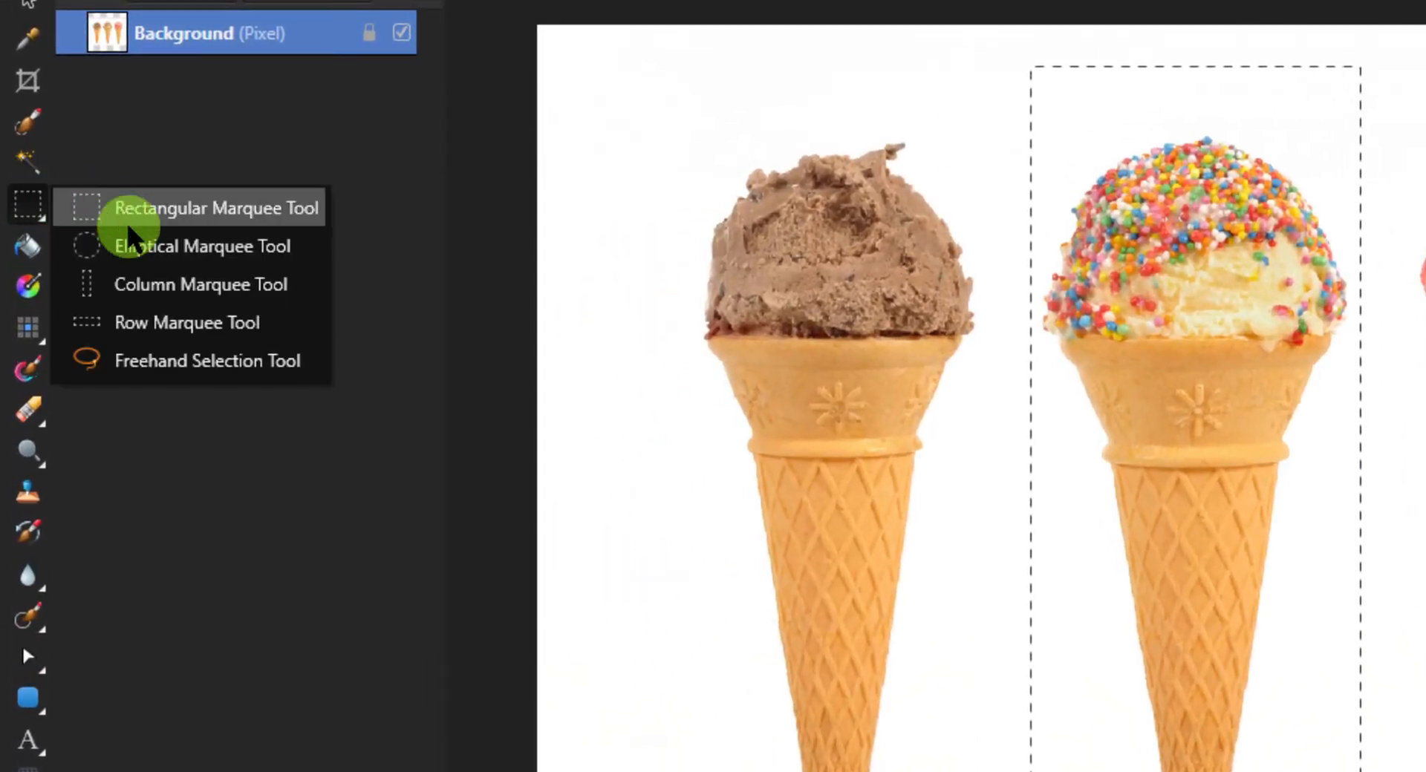
mouse_move(159, 214)
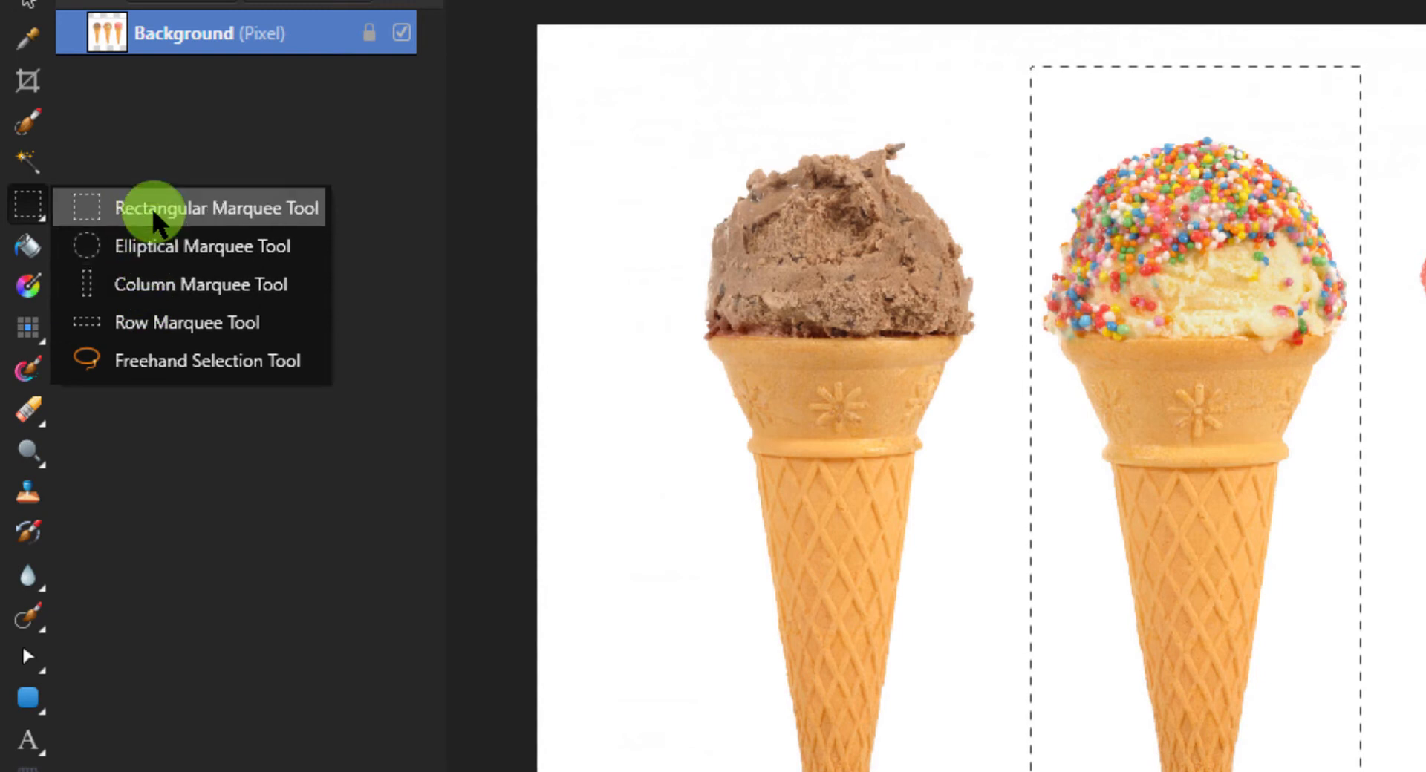
mouse_move(127, 361)
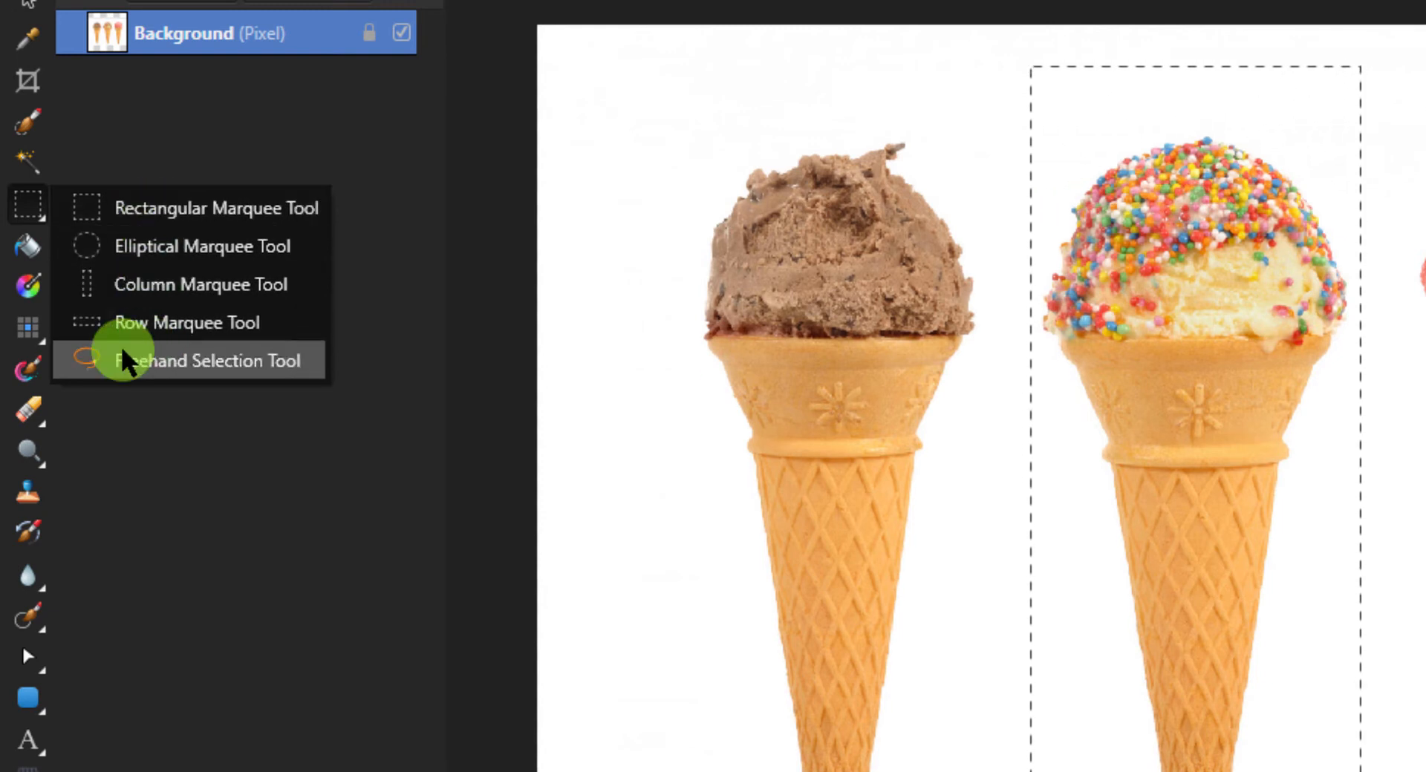
mouse_move(273, 377)
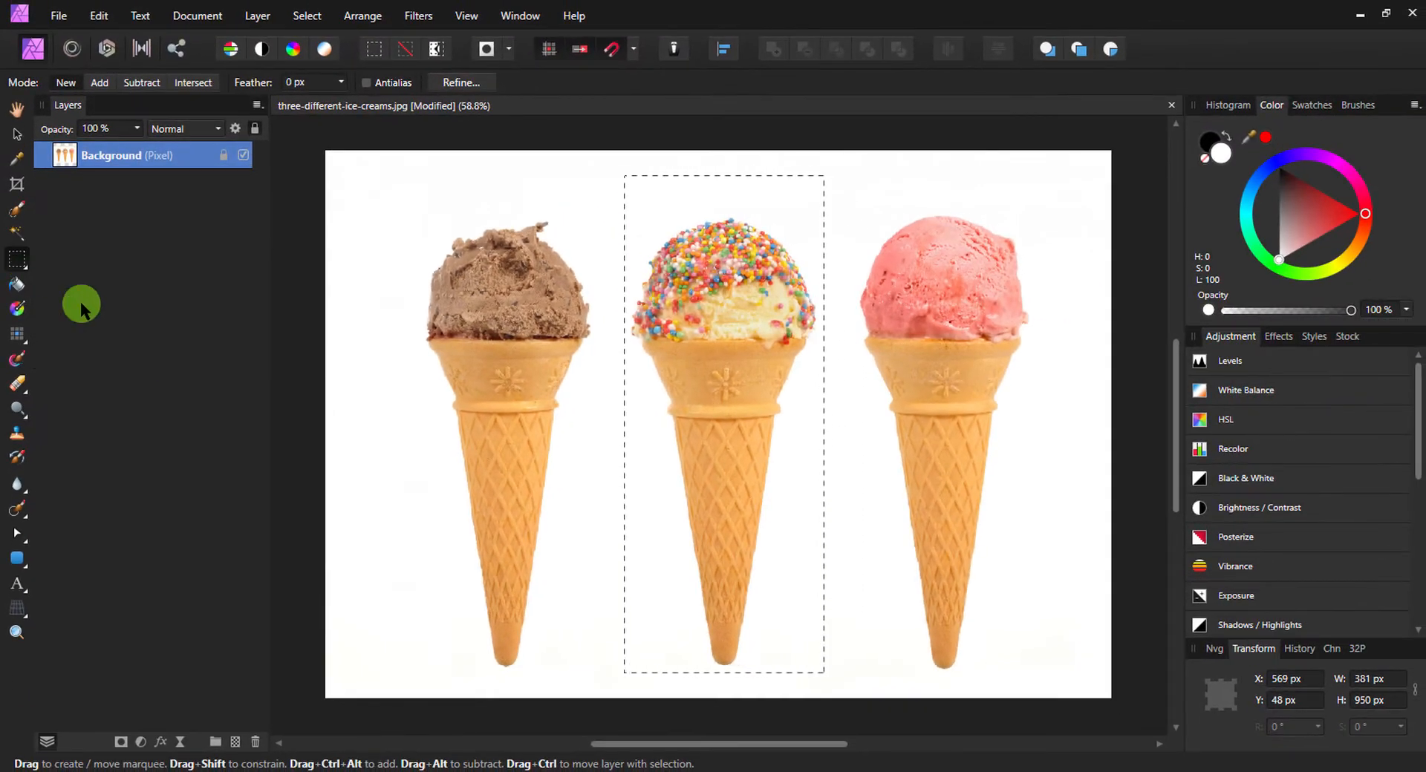
left_click_drag(723, 410, 506, 397)
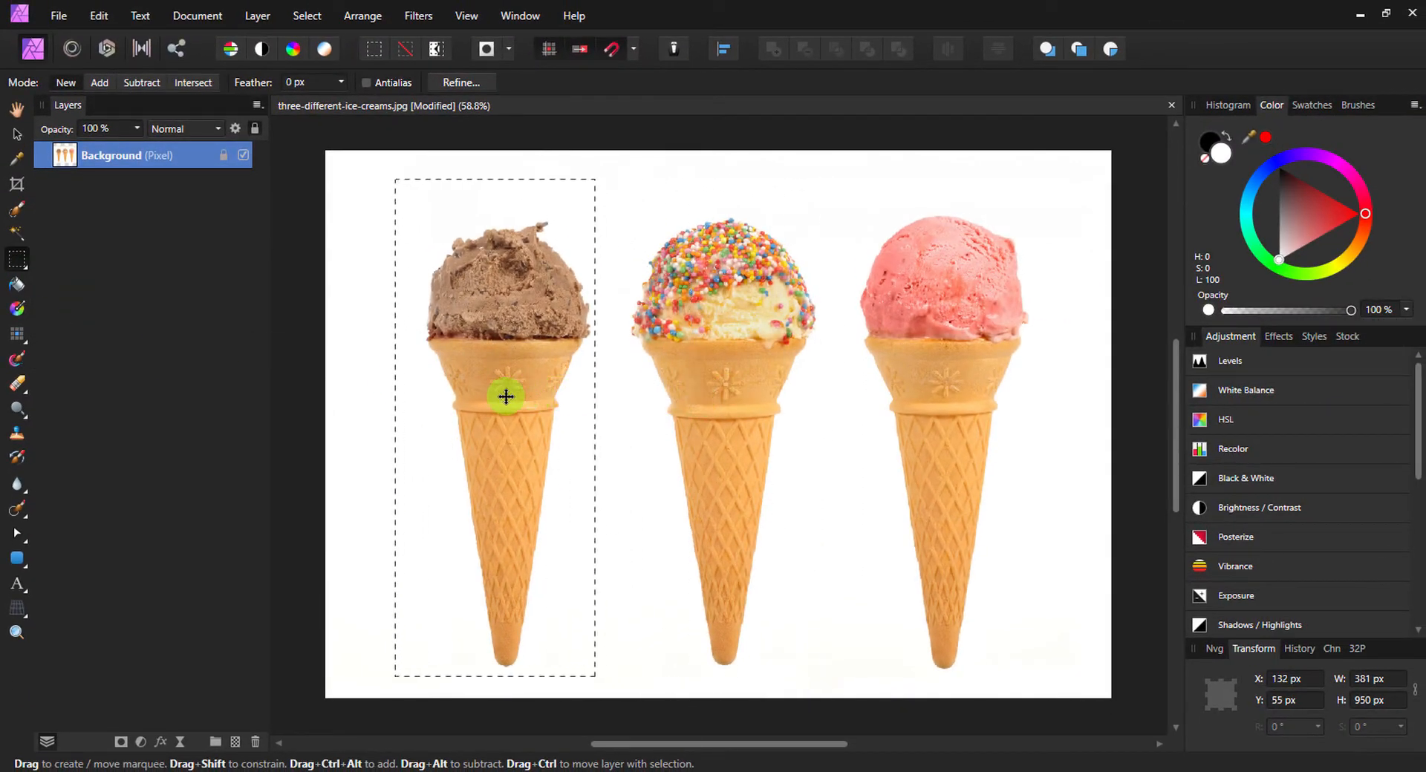
left_click_drag(507, 396, 727, 397)
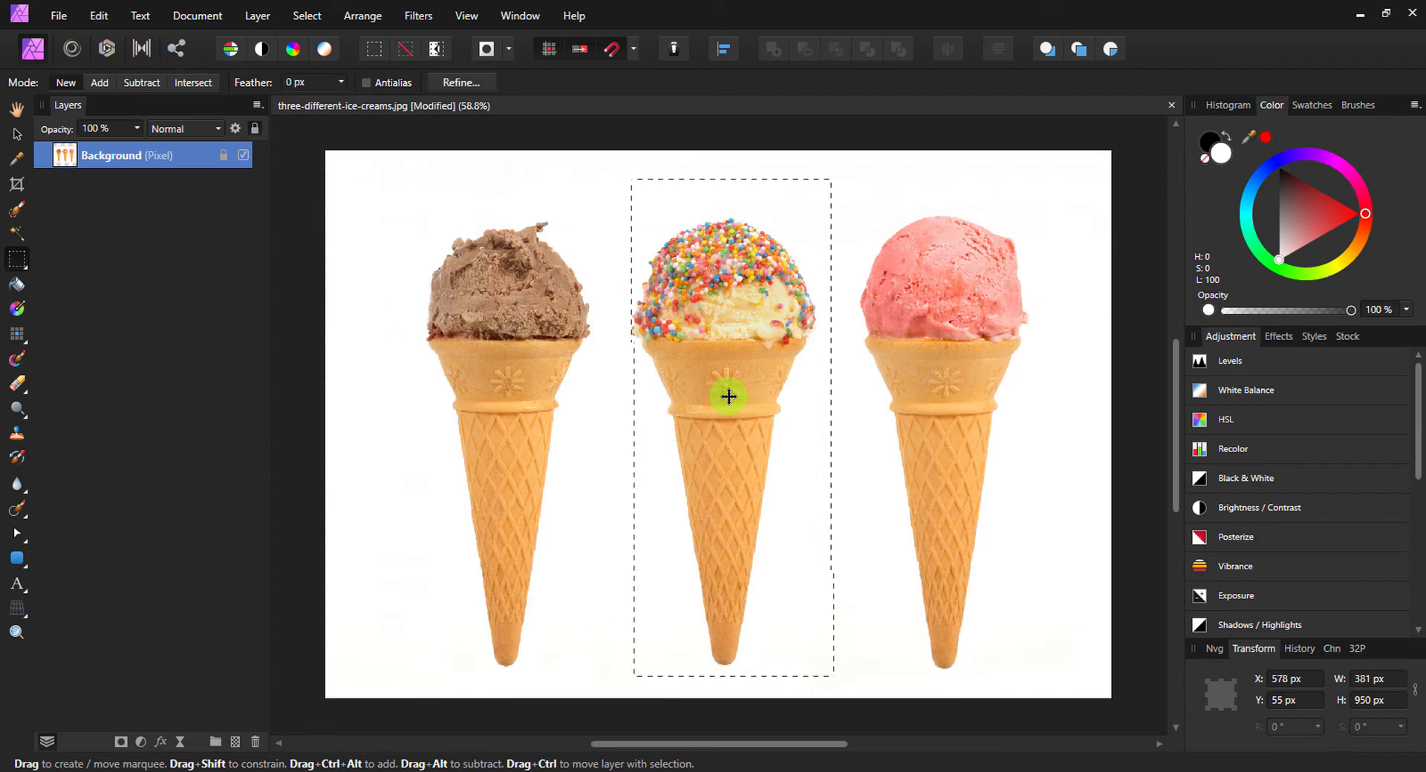
left_click_drag(728, 397, 711, 397)
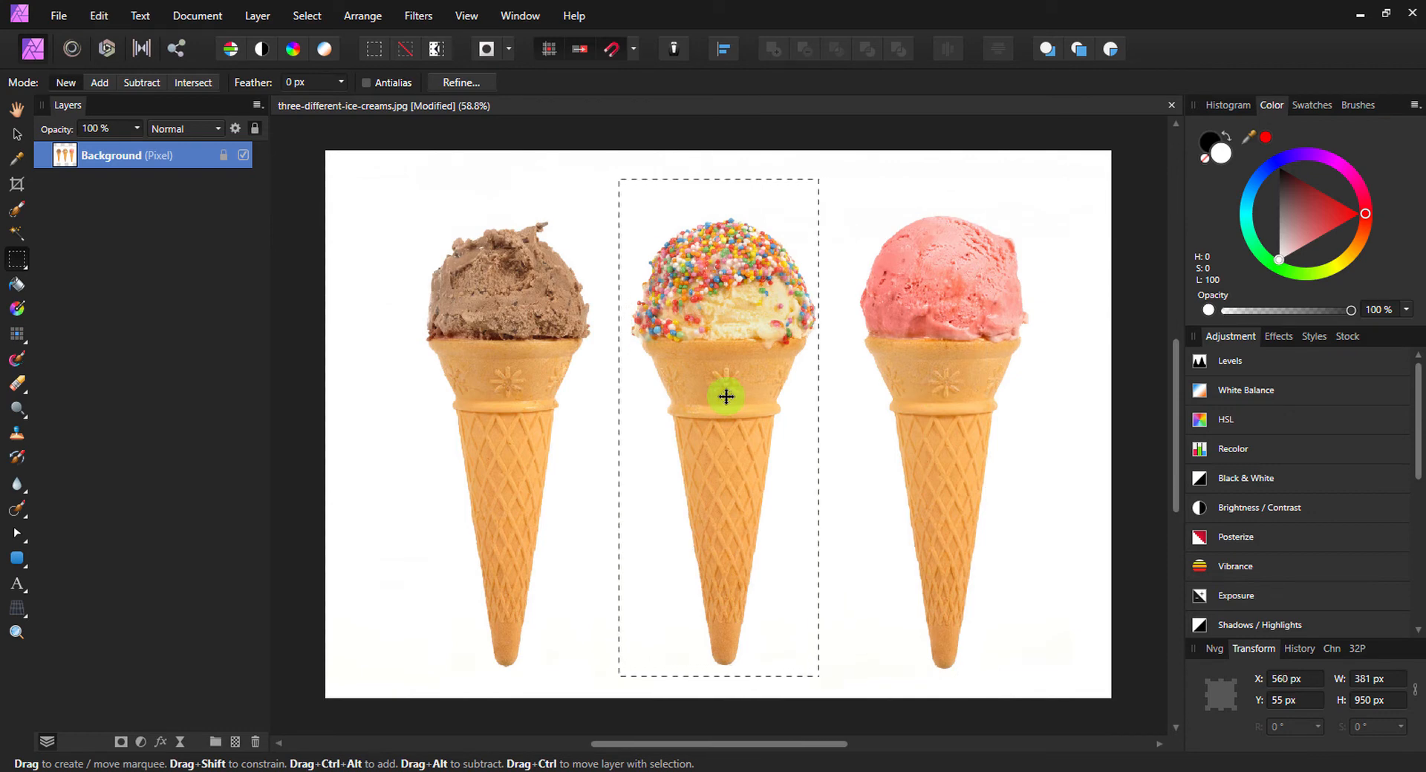
left_click_drag(726, 398, 729, 408)
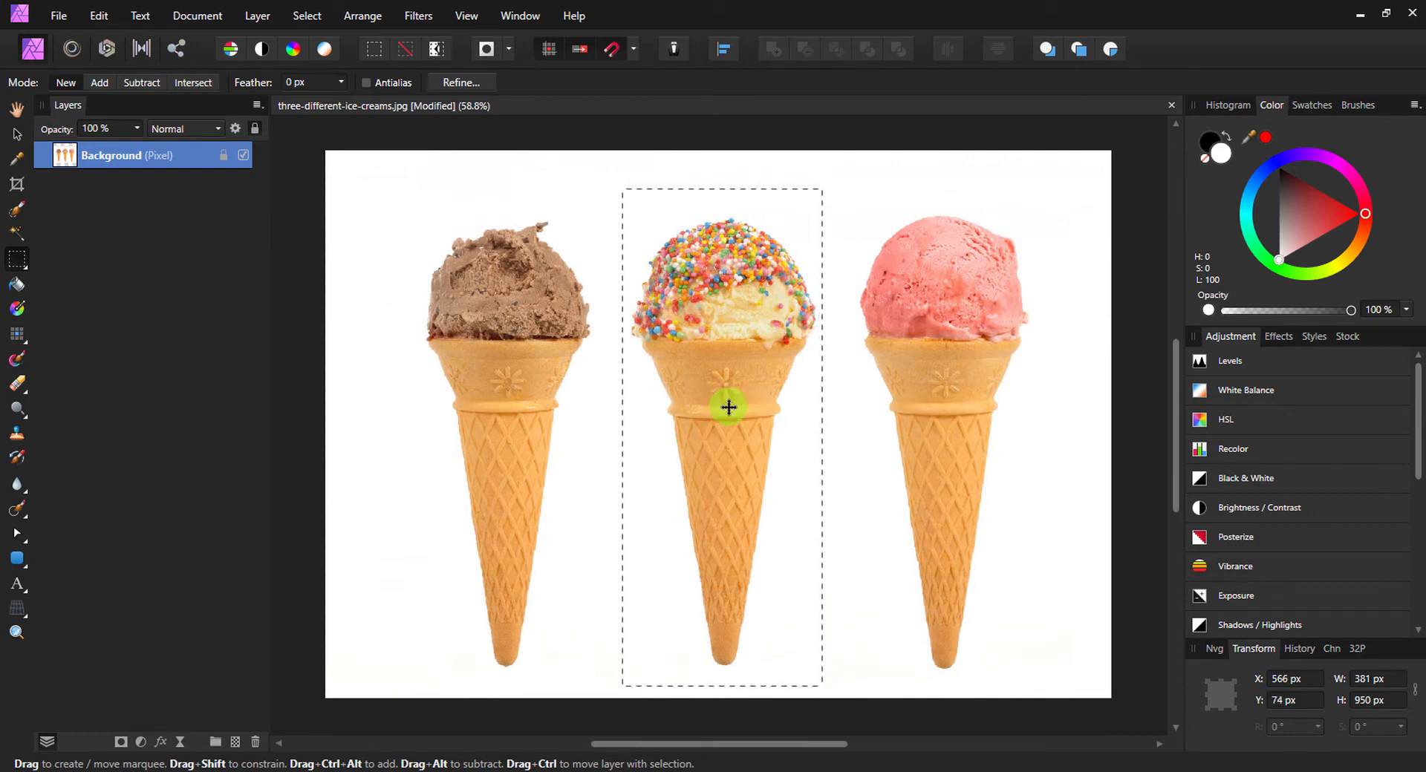
mouse_move(15, 133)
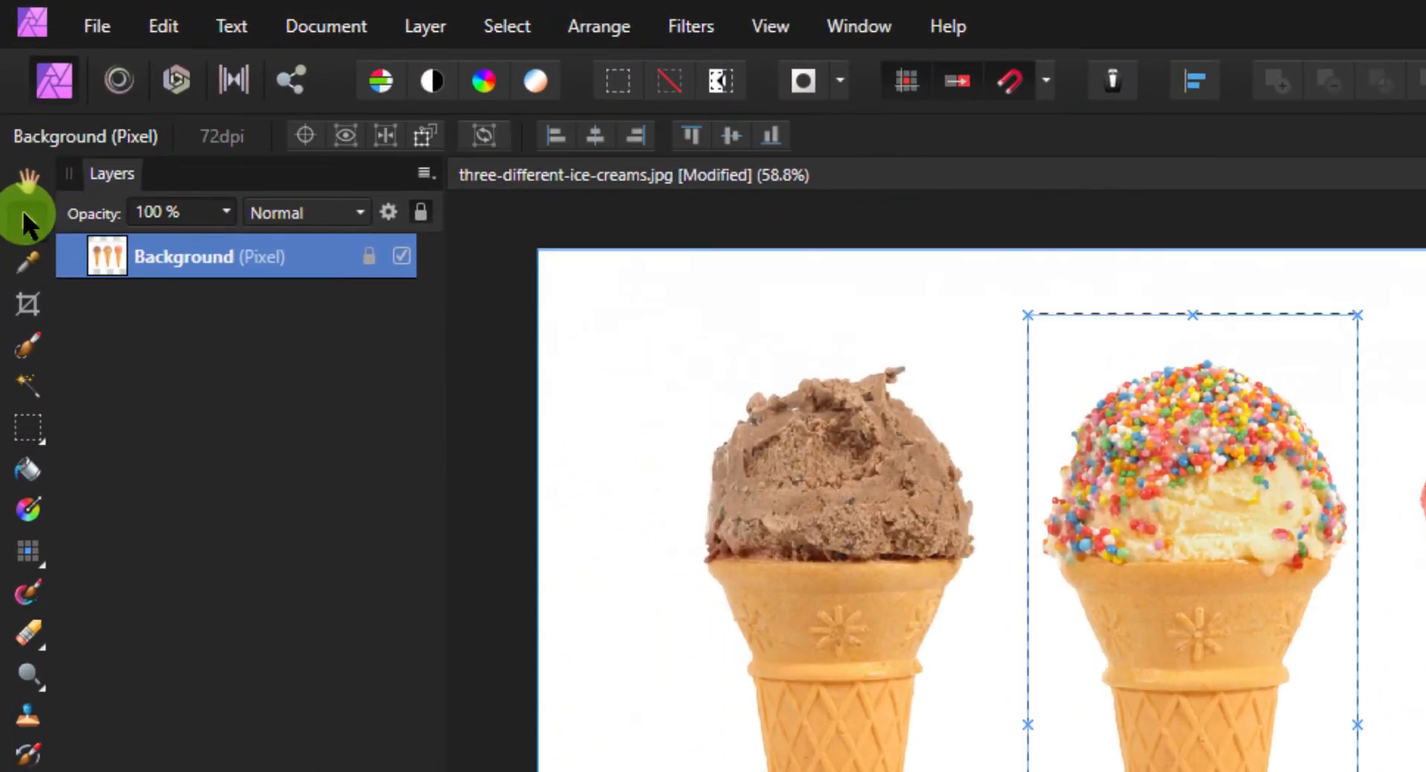
mouse_move(361, 258)
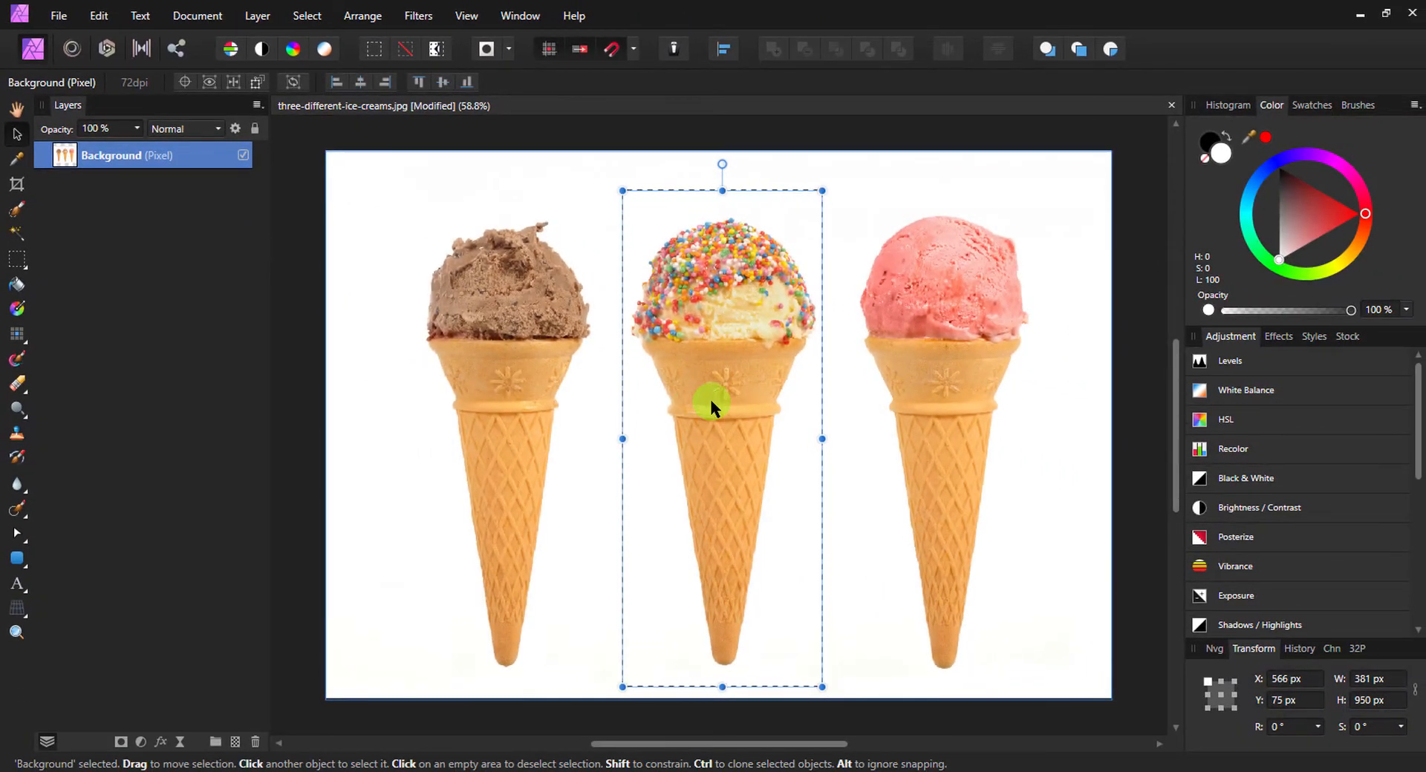
Re-center the selection on the middle cone and apply Select > Edit Selection As Layer.
left_click_drag(721, 407, 567, 372)
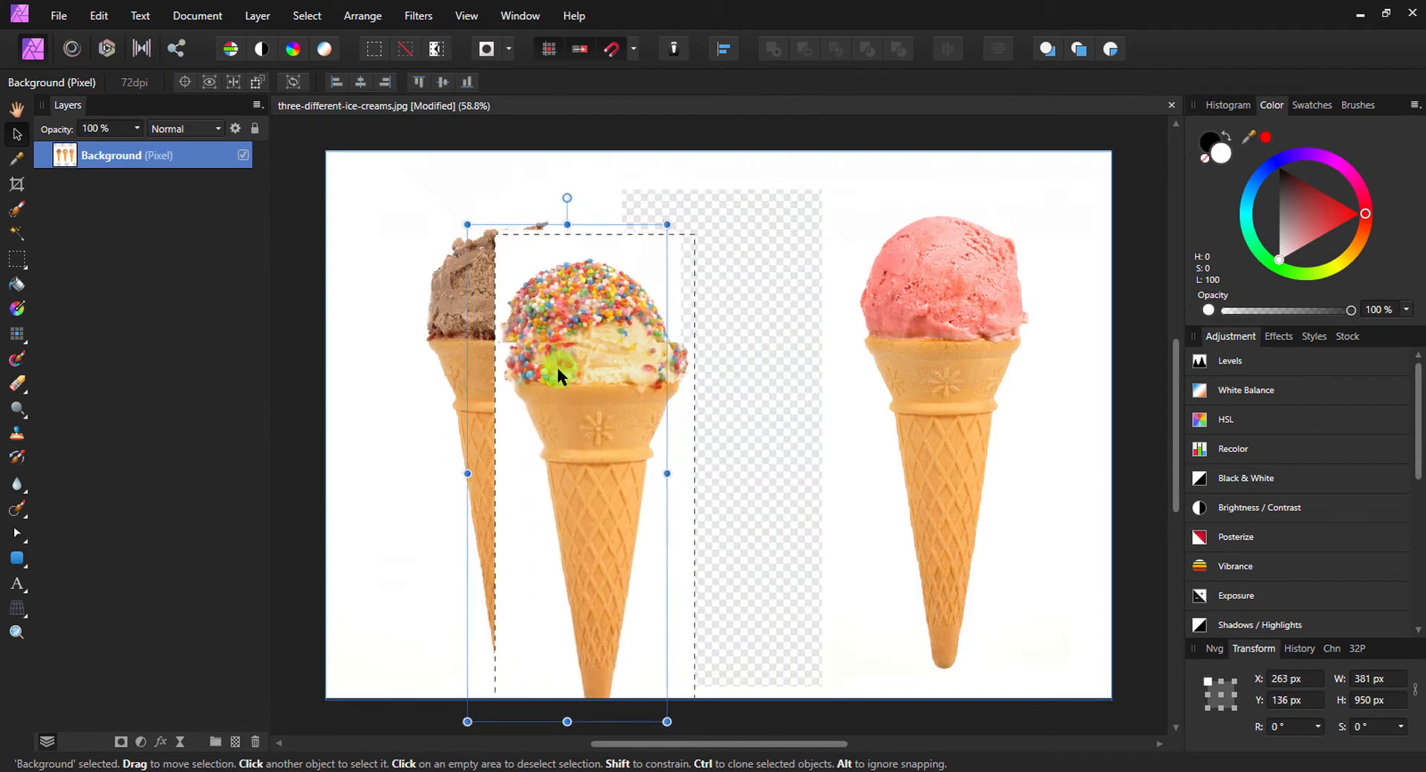
left_click_drag(562, 373, 770, 380)
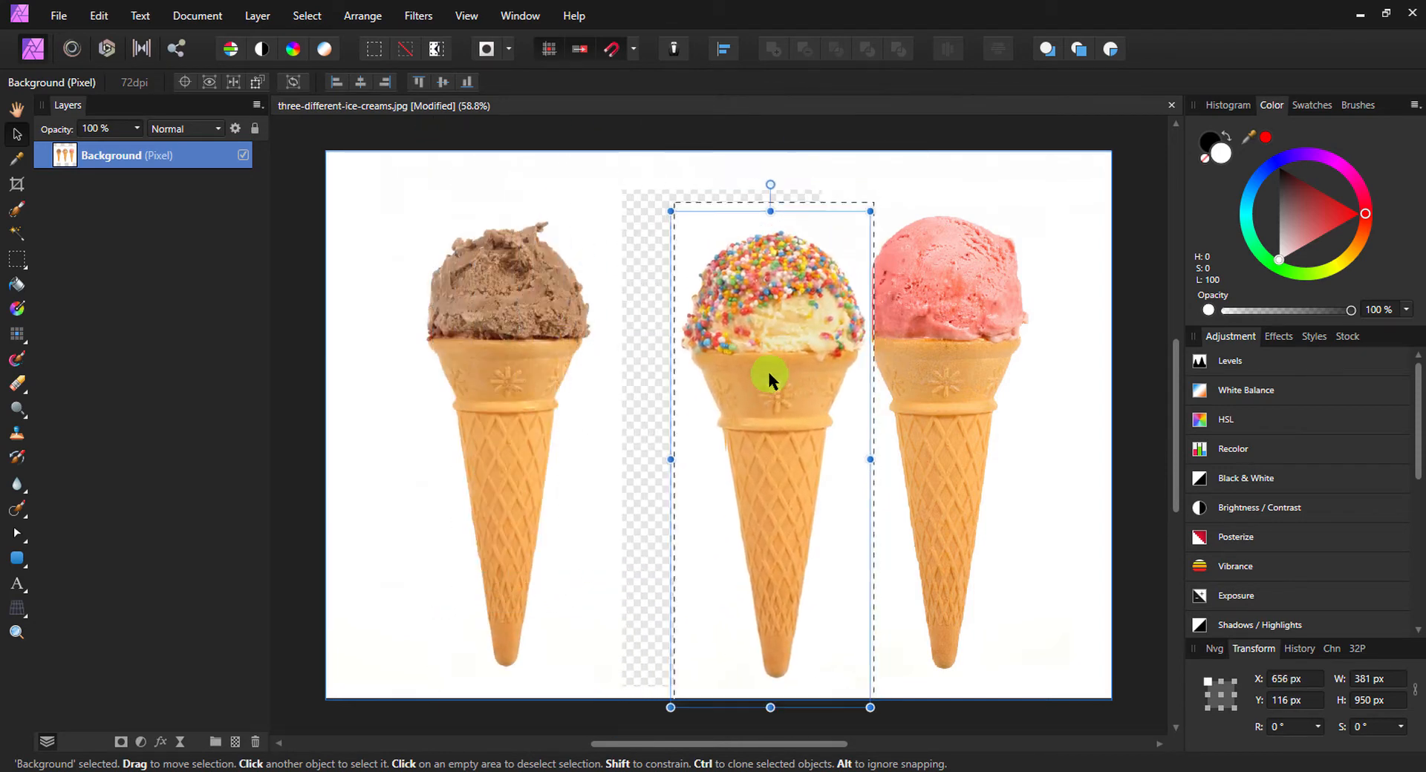
left_click_drag(771, 380, 770, 341)
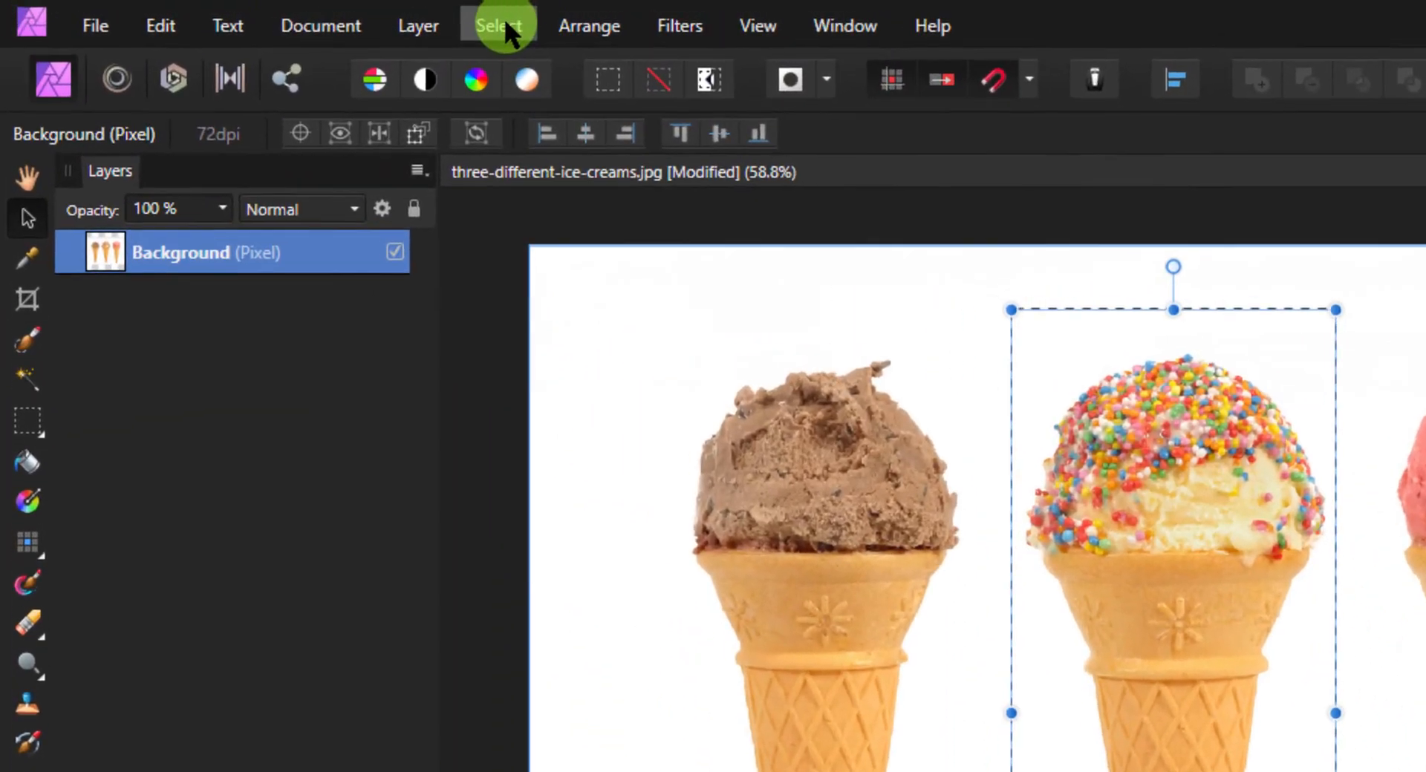
left_click(498, 24)
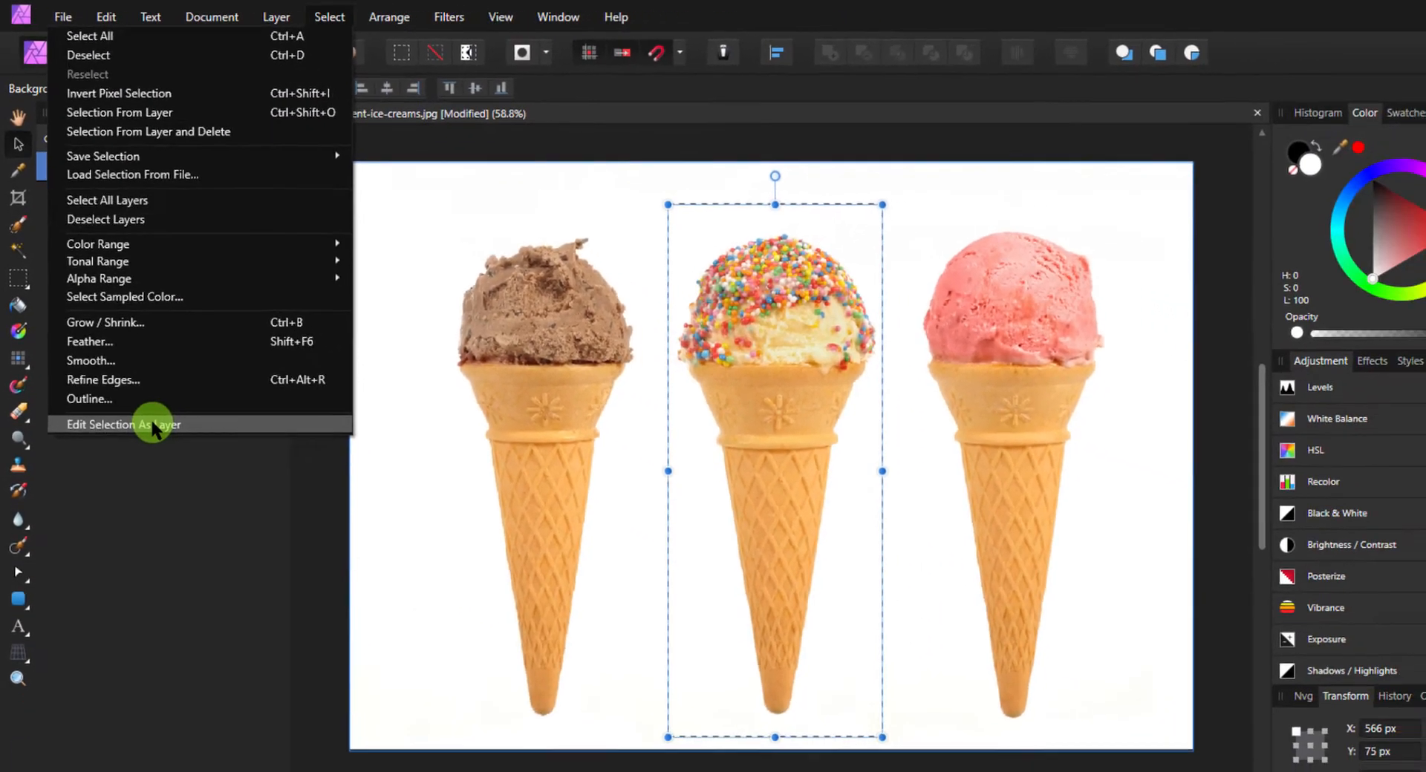
left_click(124, 424)
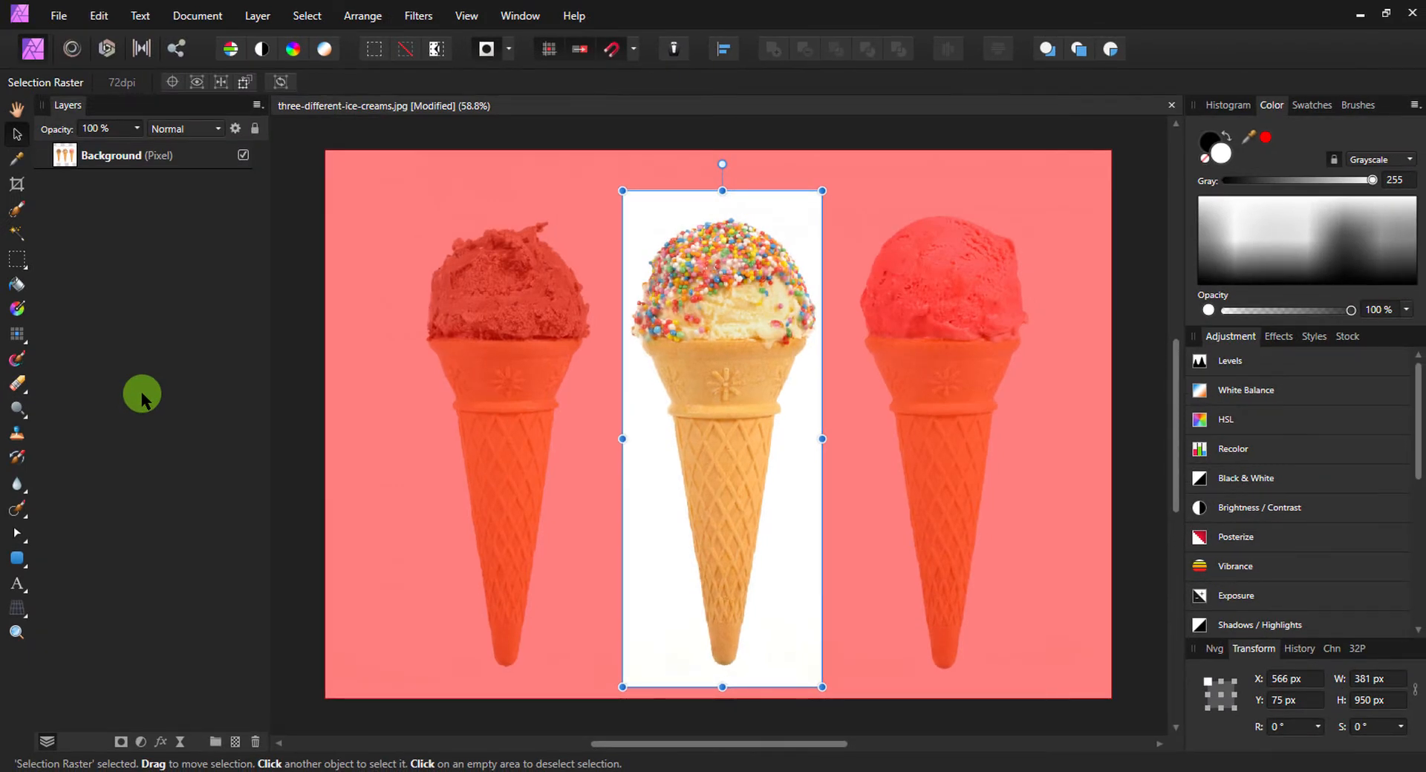
mouse_move(737, 182)
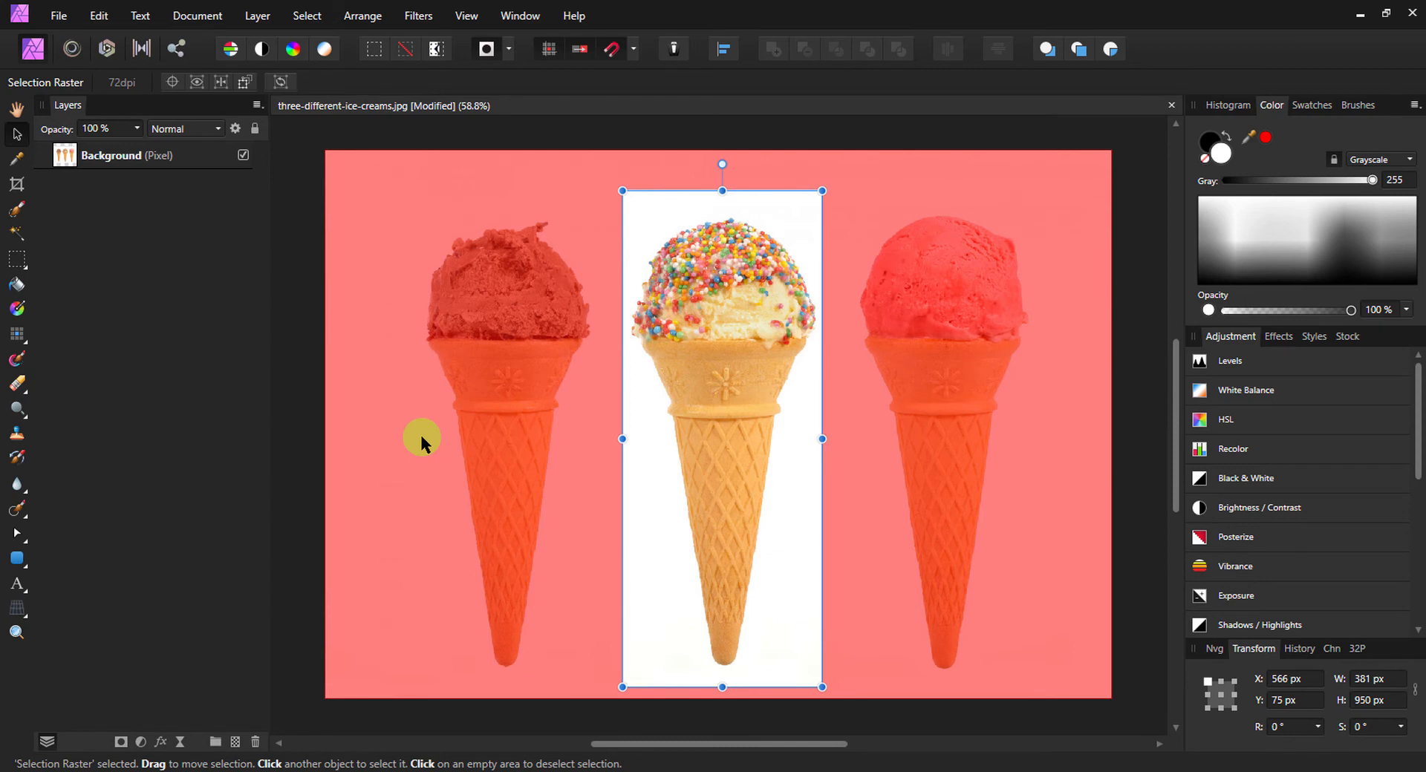
mouse_move(488, 412)
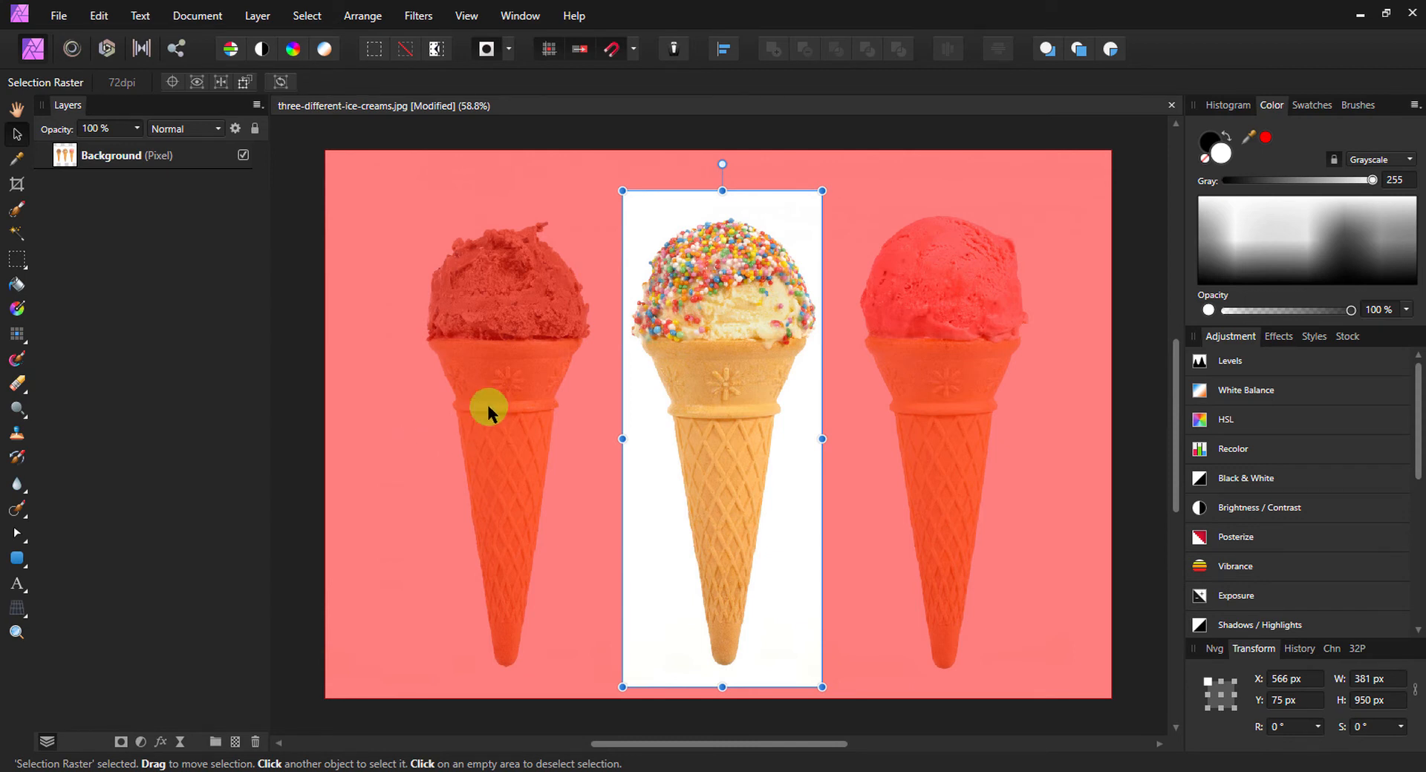
mouse_move(684, 208)
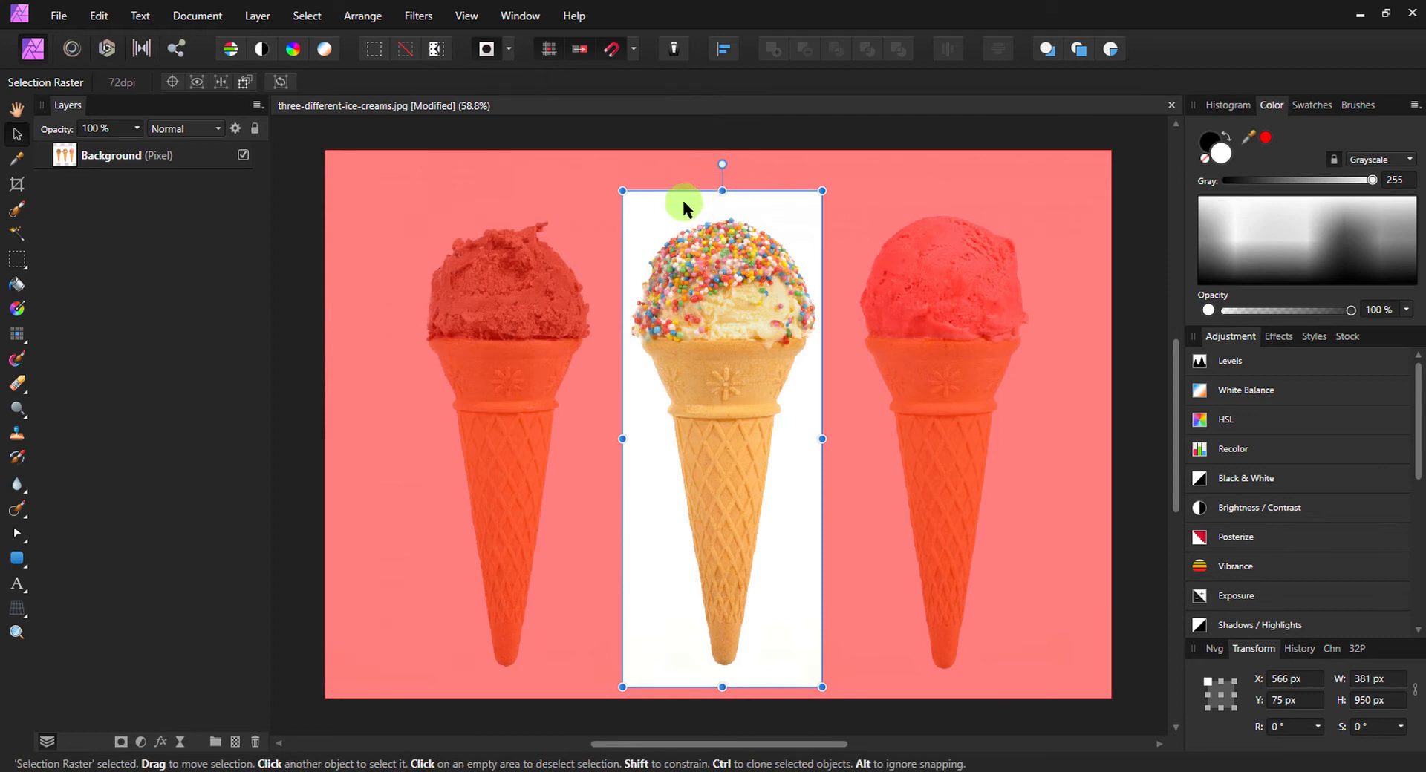
mouse_move(724, 225)
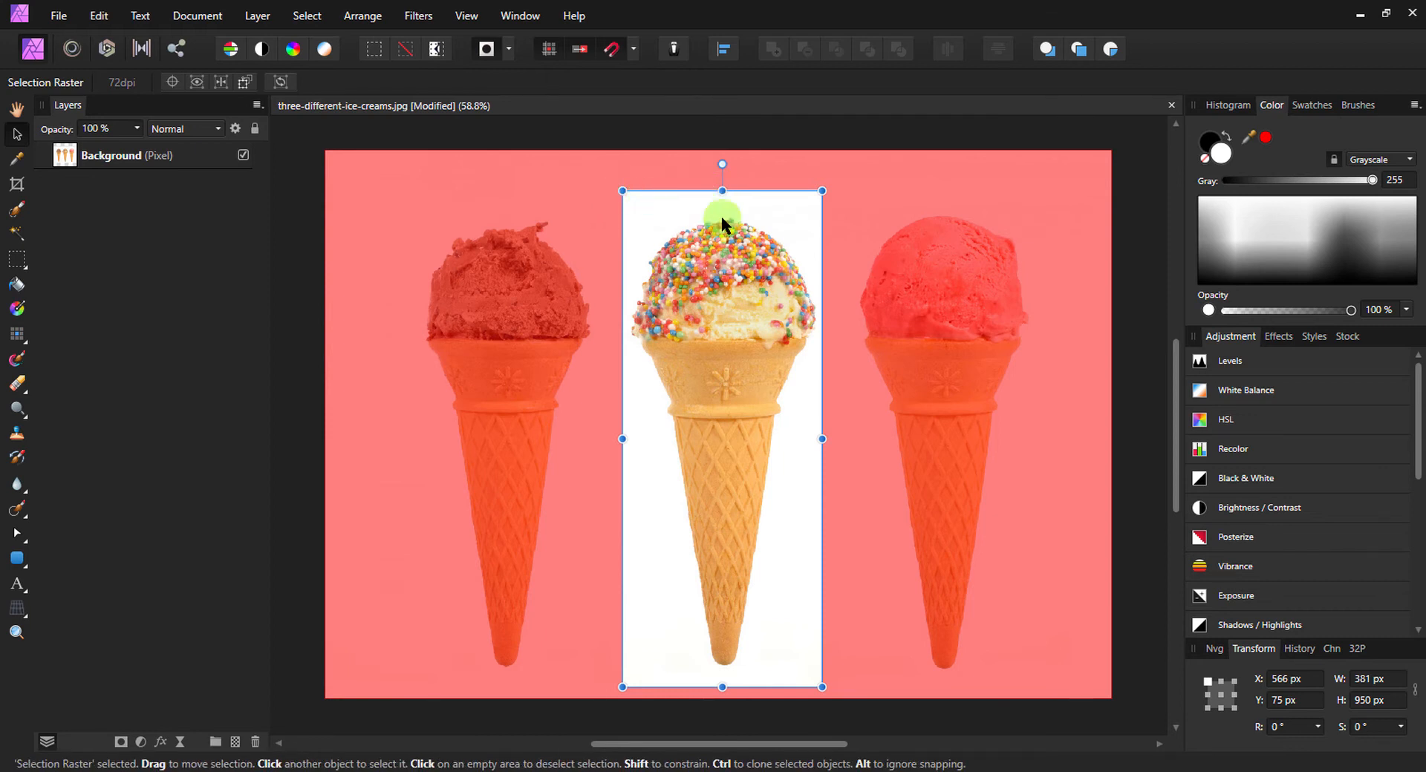
mouse_move(615, 183)
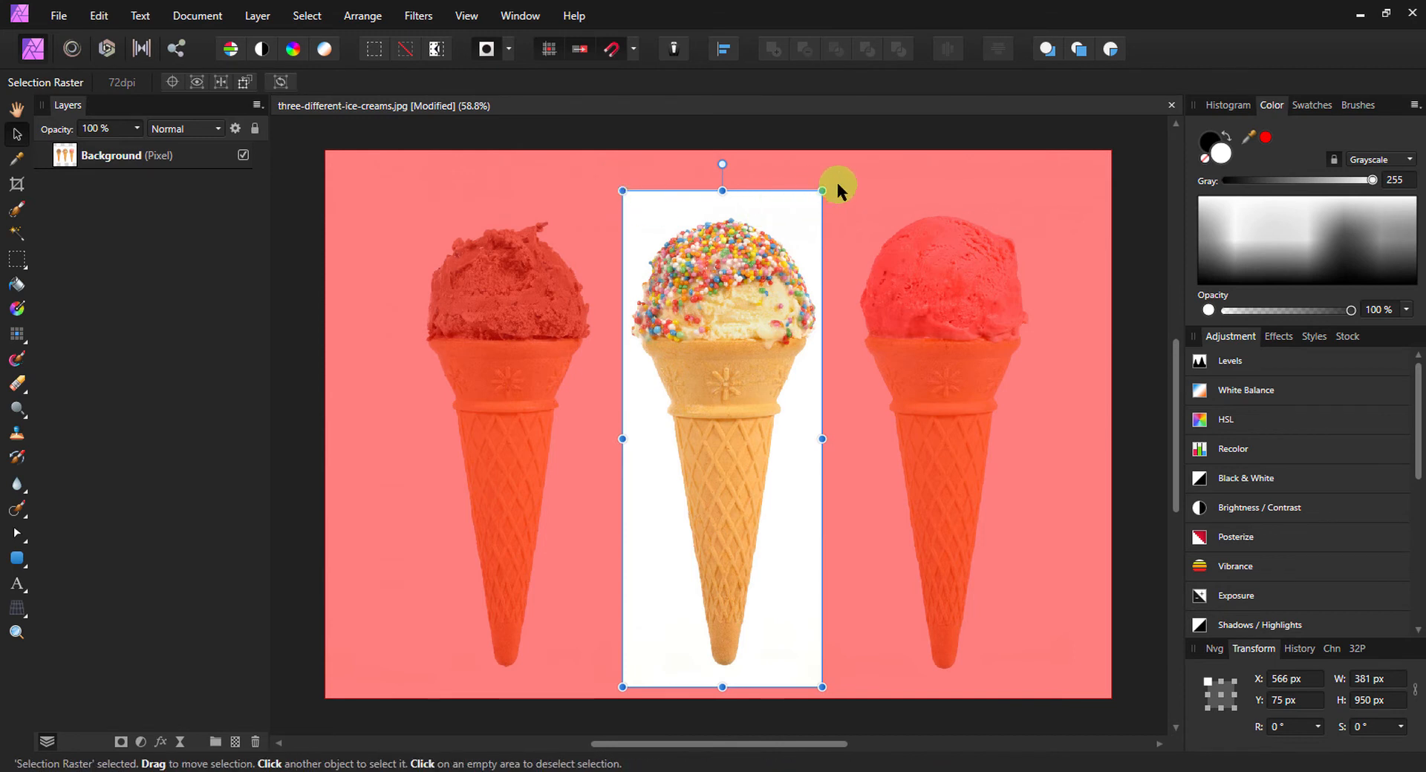
mouse_move(722, 202)
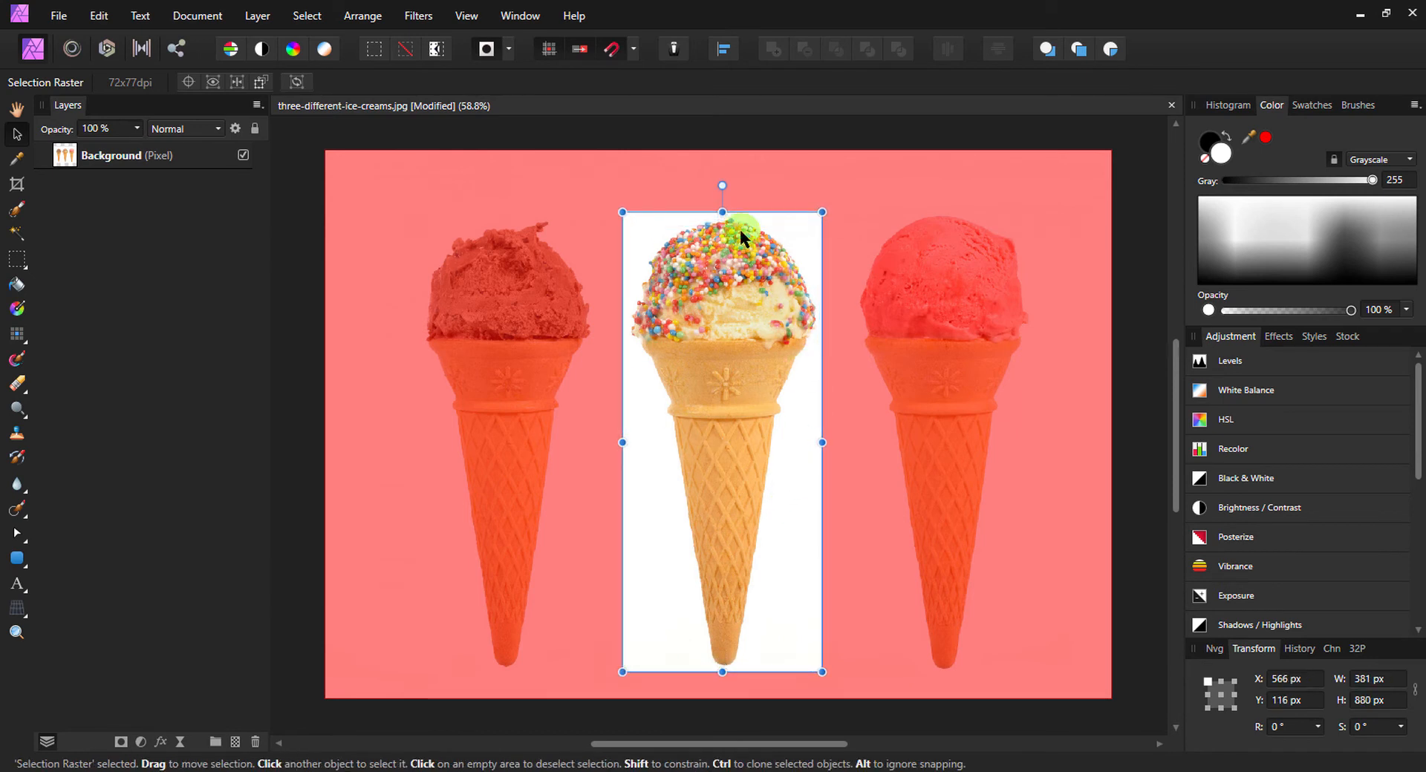
Rotate the selection layer 90° so it lies horizontally across the cone tops.
left_click_drag(722, 186, 562, 380)
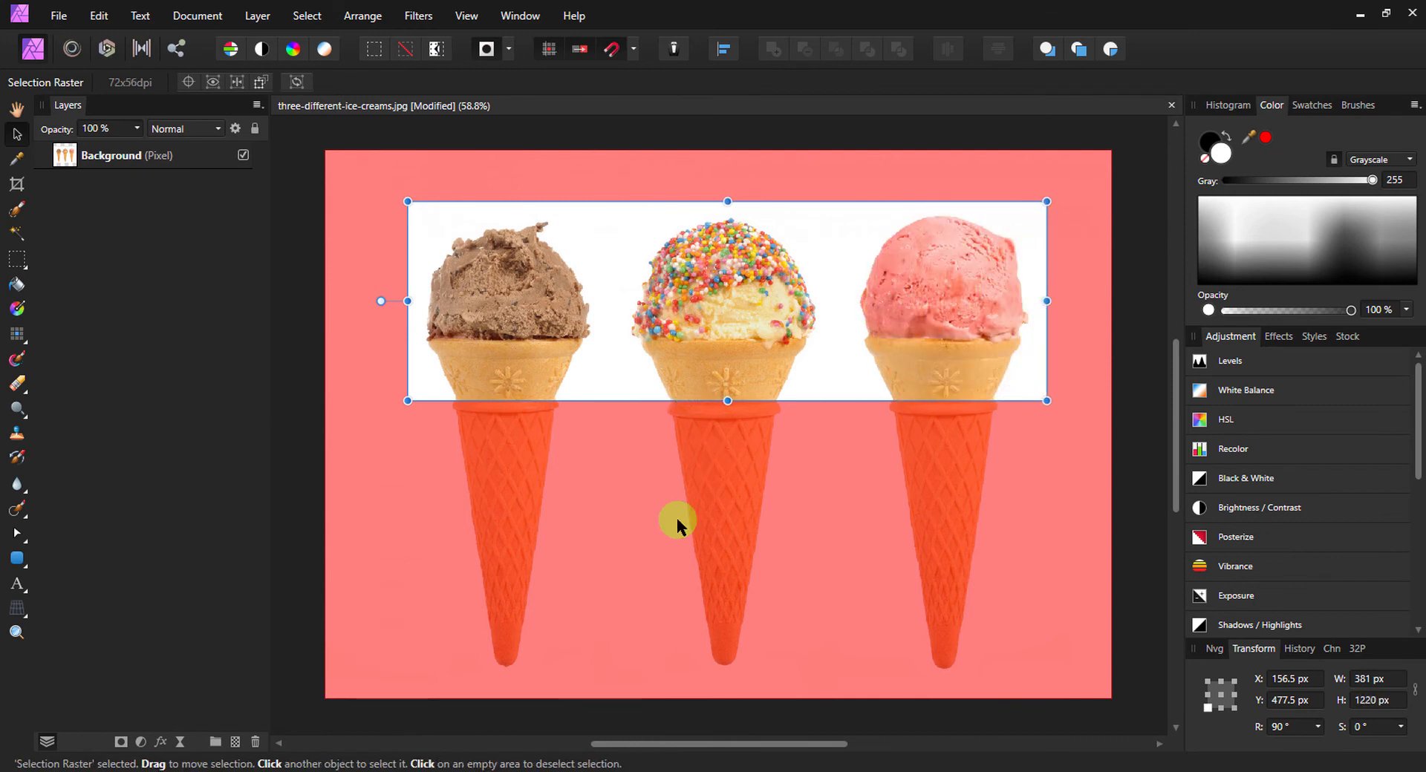
mouse_move(711, 309)
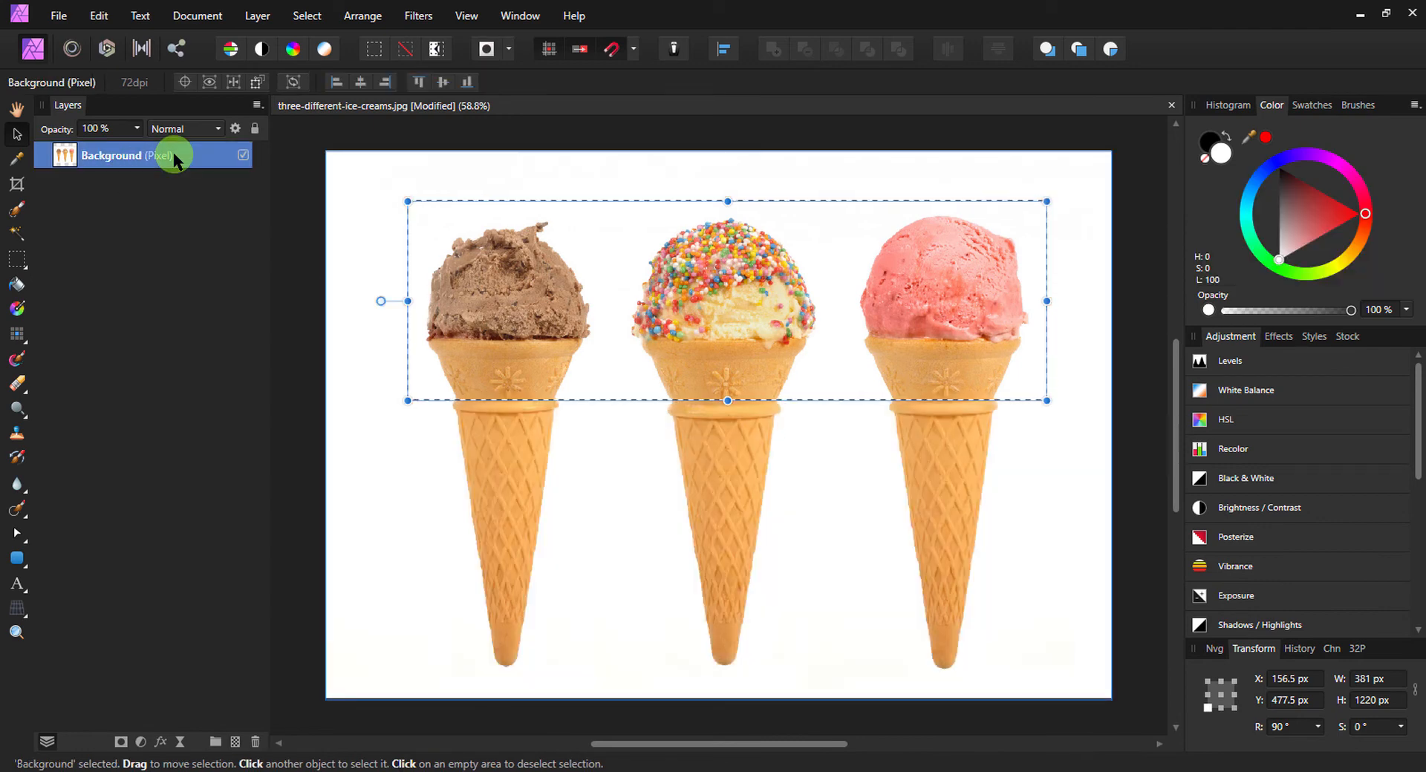
mouse_move(739, 364)
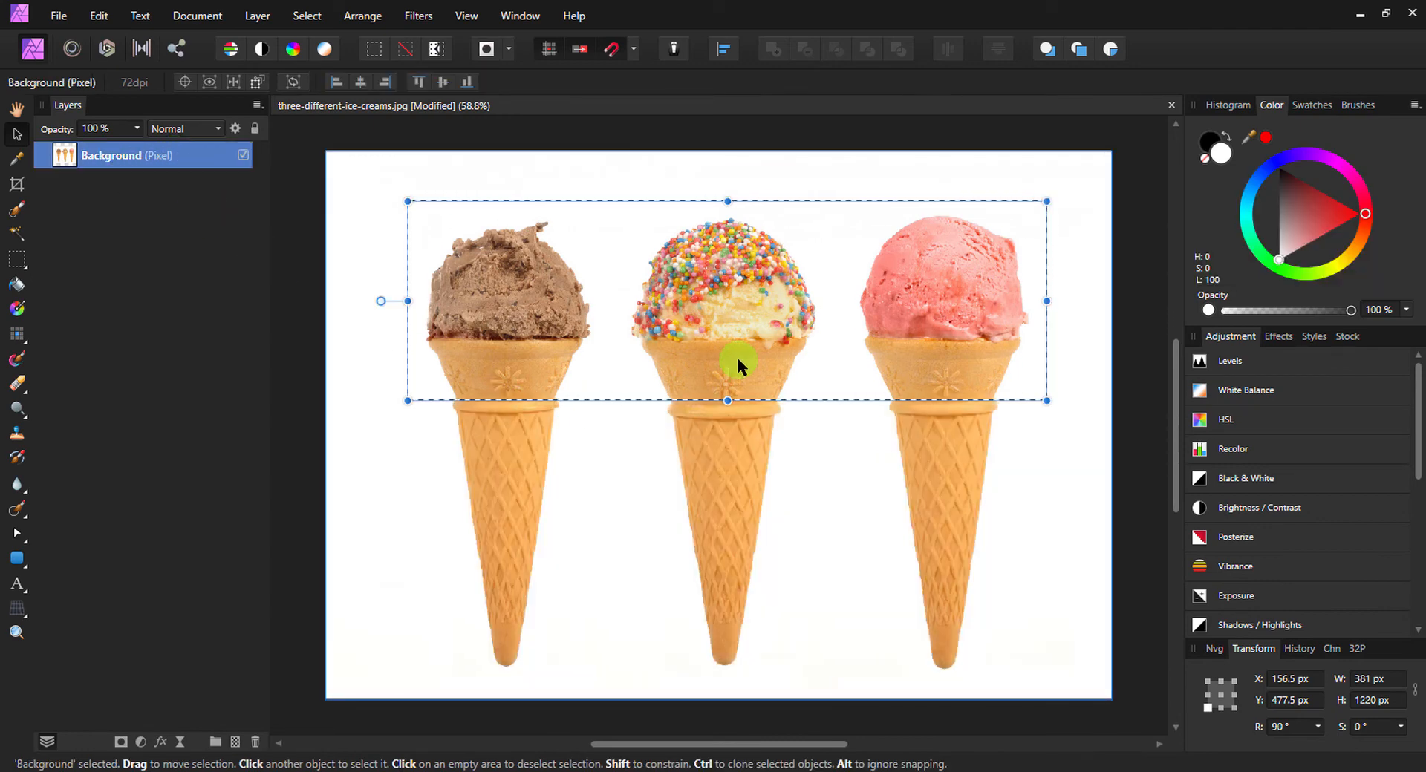
mouse_move(384, 582)
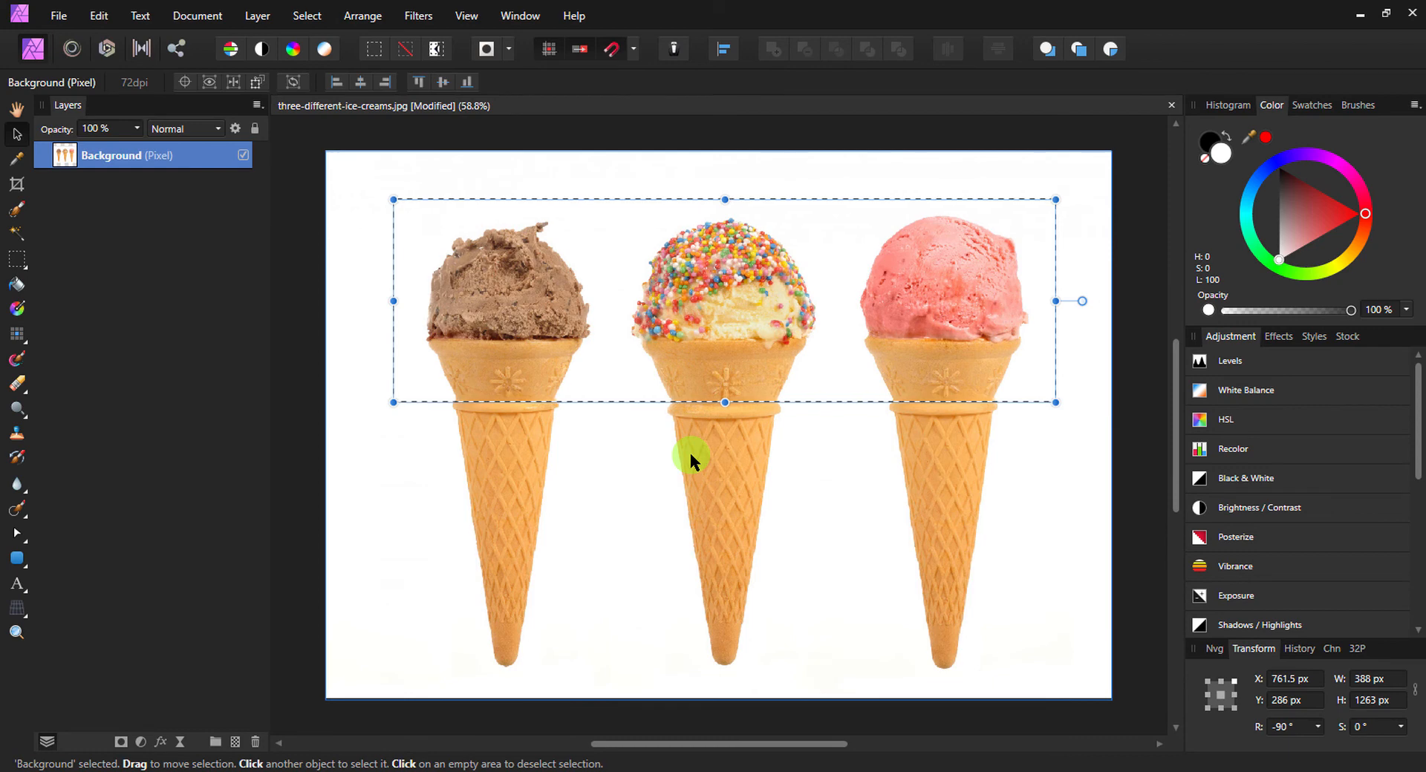
mouse_move(692, 376)
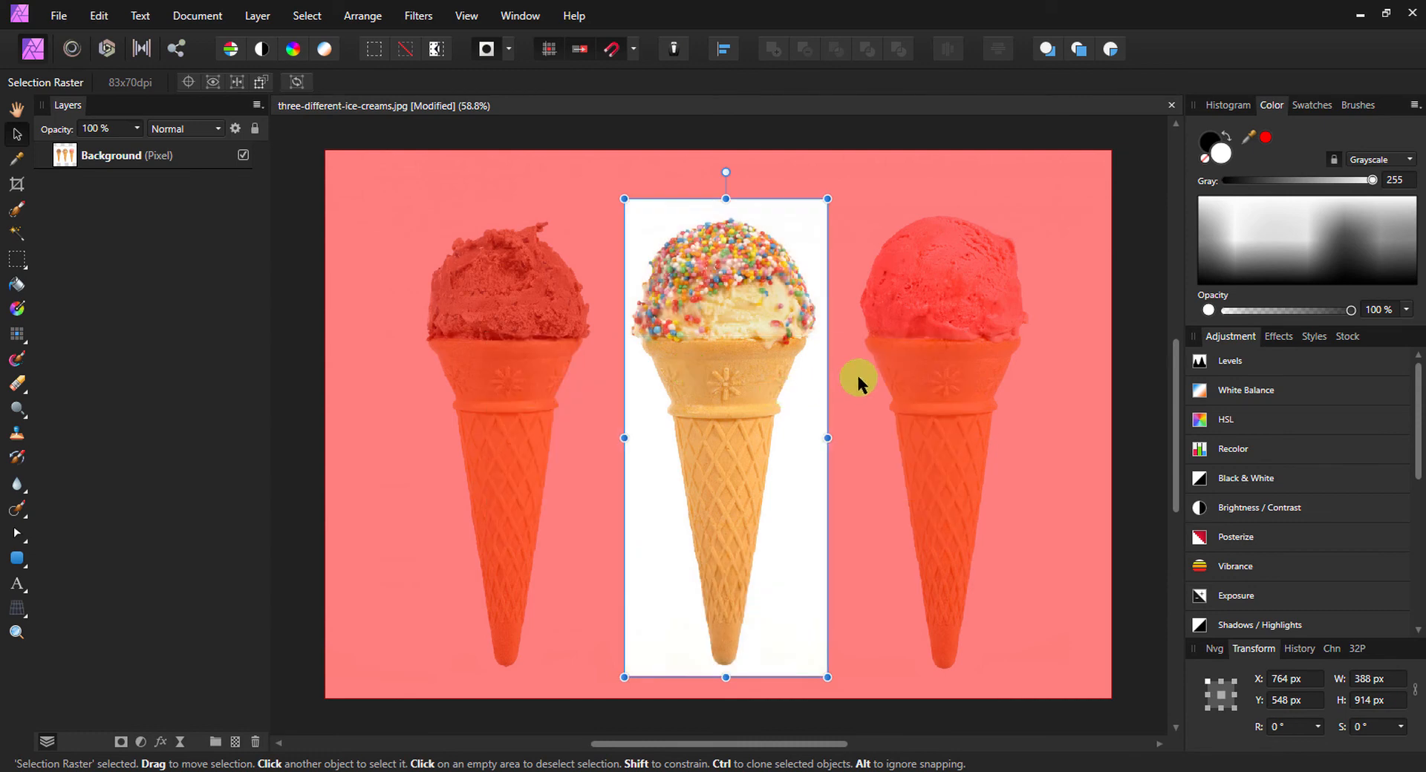
mouse_move(896, 368)
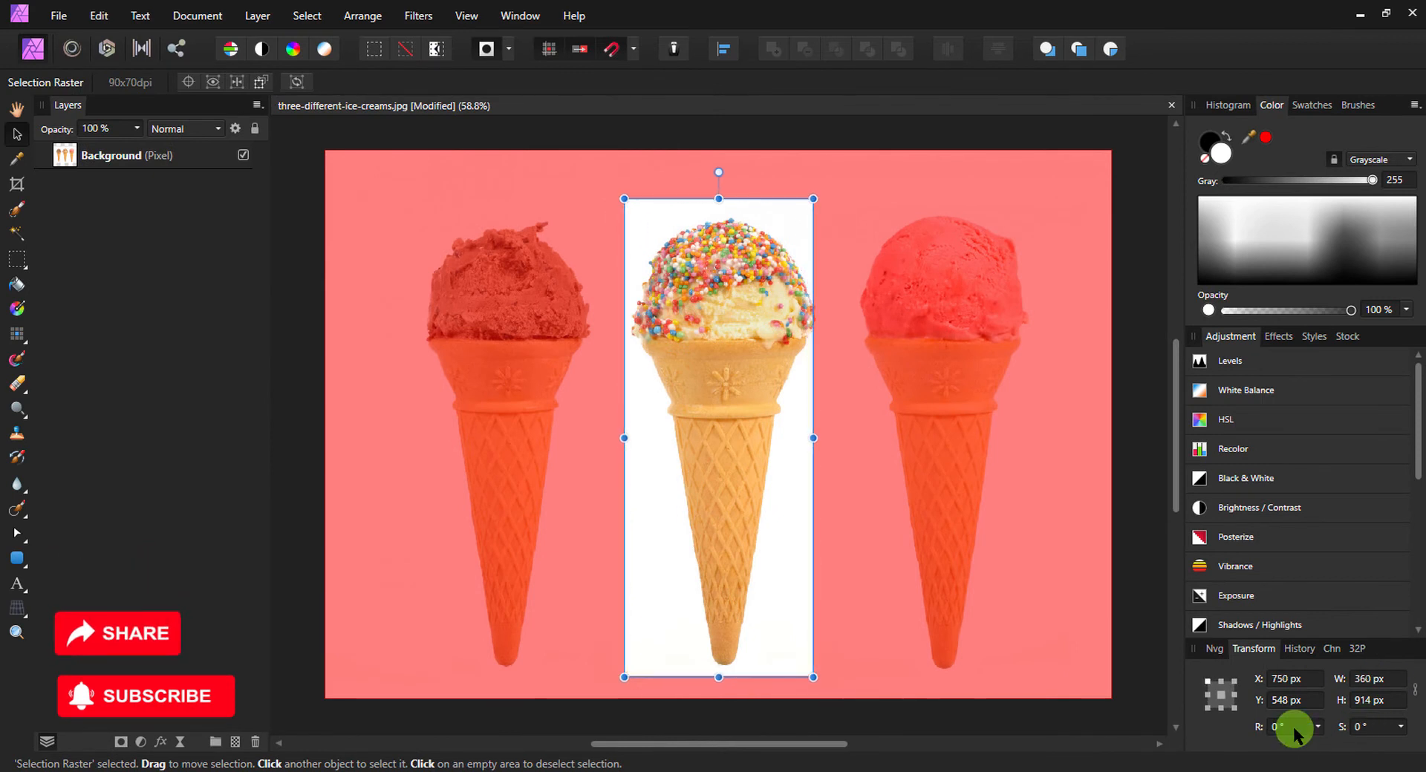
mouse_move(1377, 727)
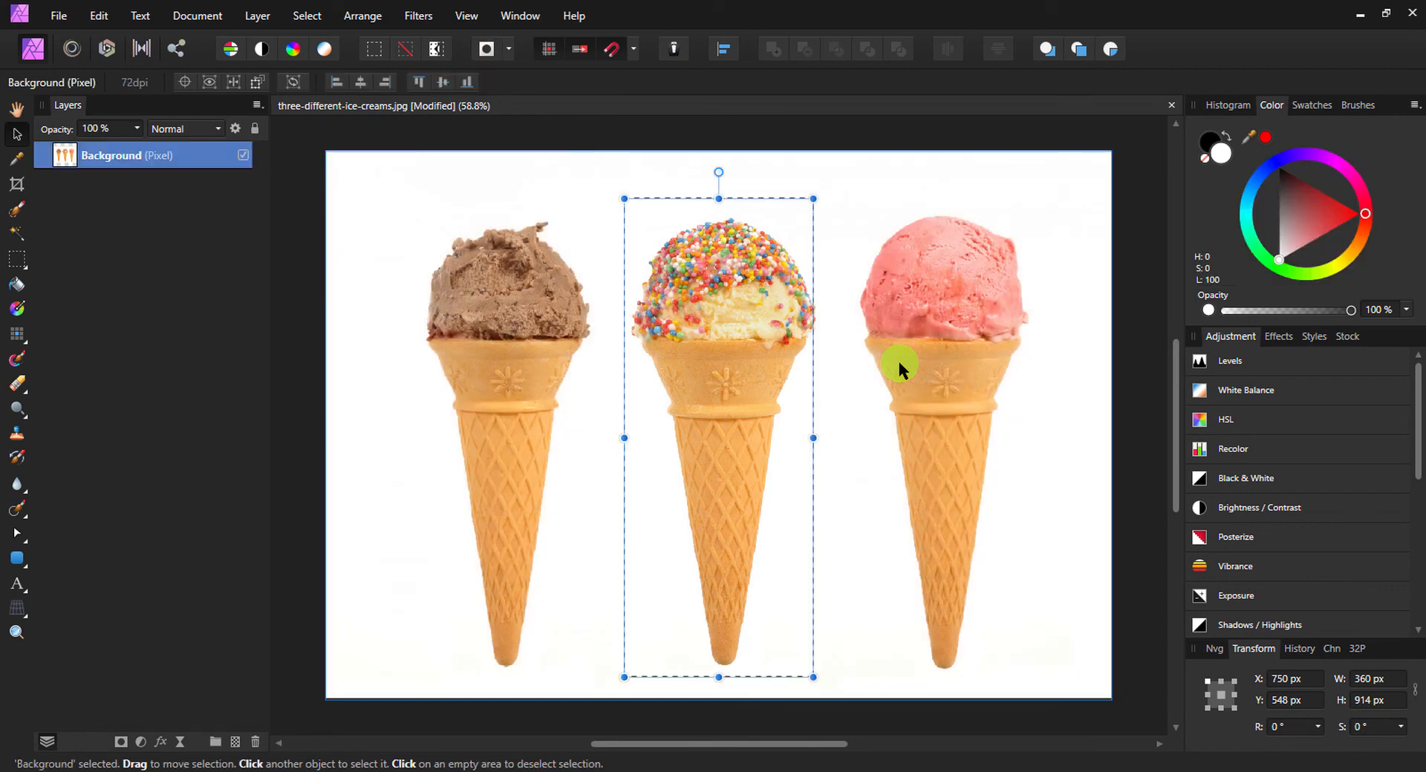
mouse_move(867, 407)
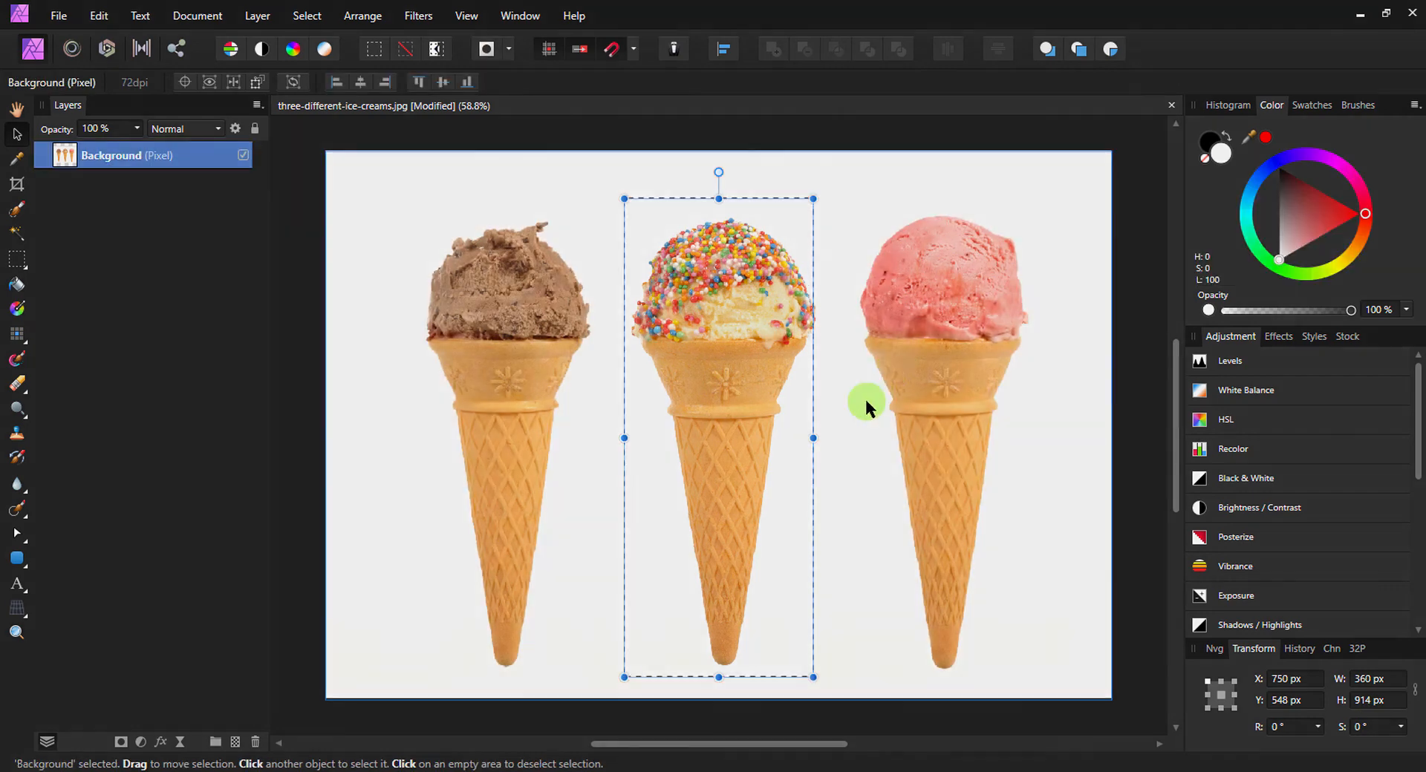